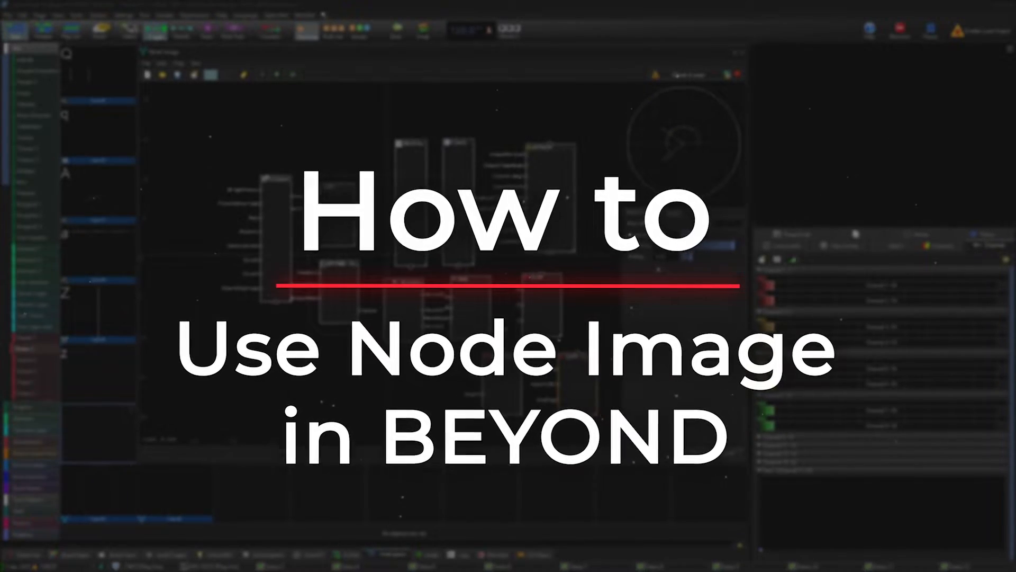
Dismiss the example node image and bring up the create options on the empty cue cell.
right_click(97, 409)
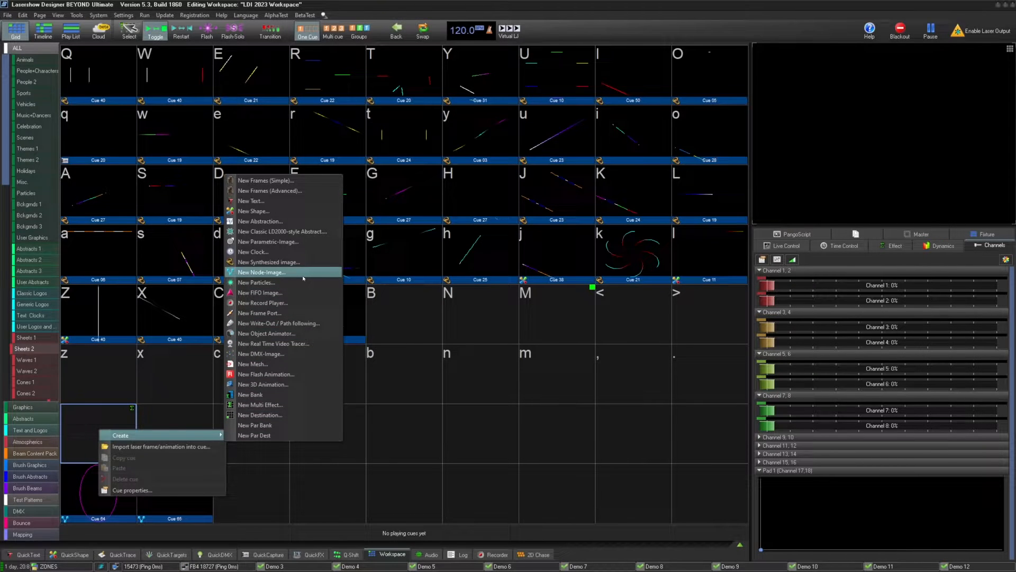
mouse_move(272, 281)
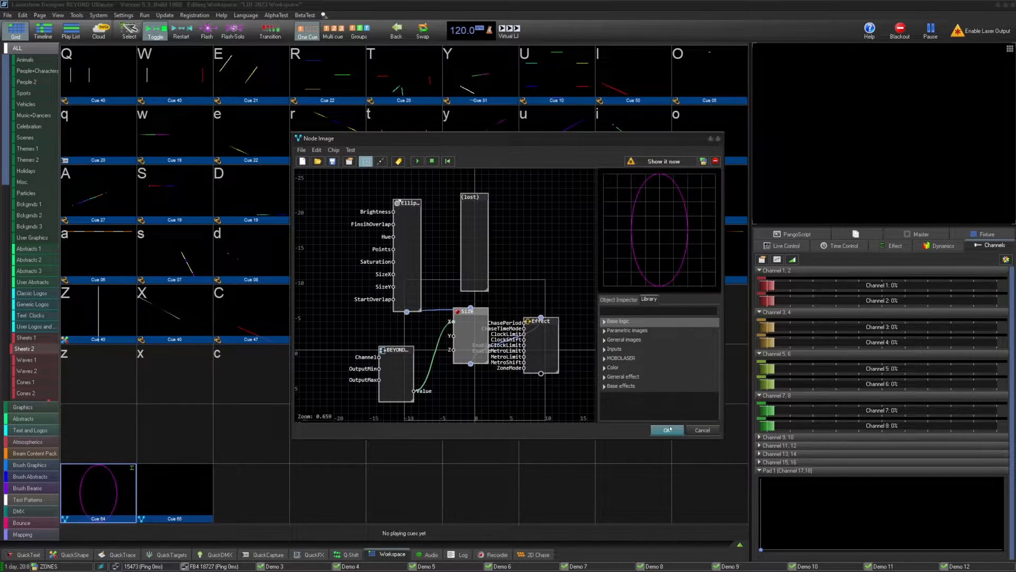
click(666, 430)
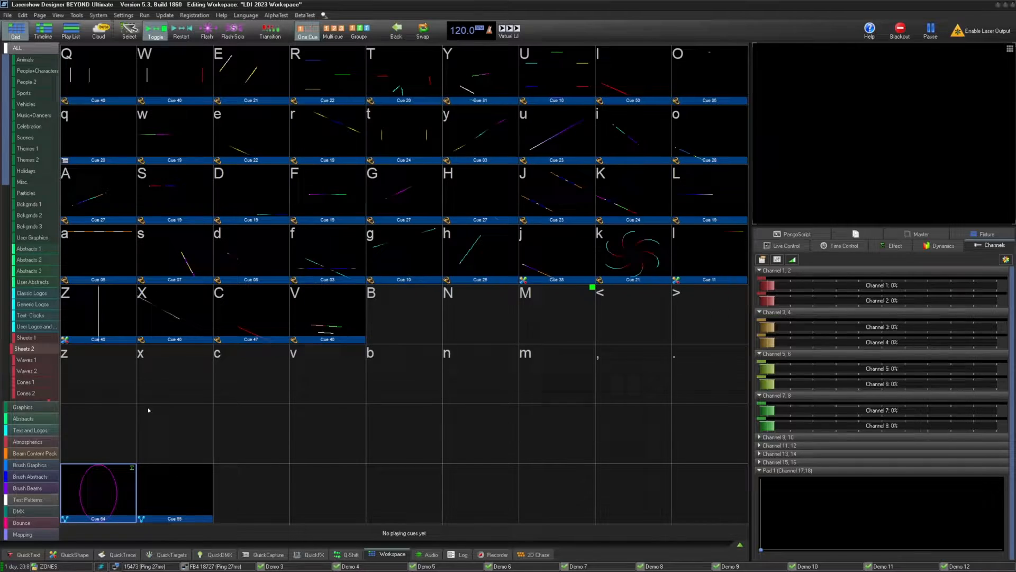
right_click(97, 434)
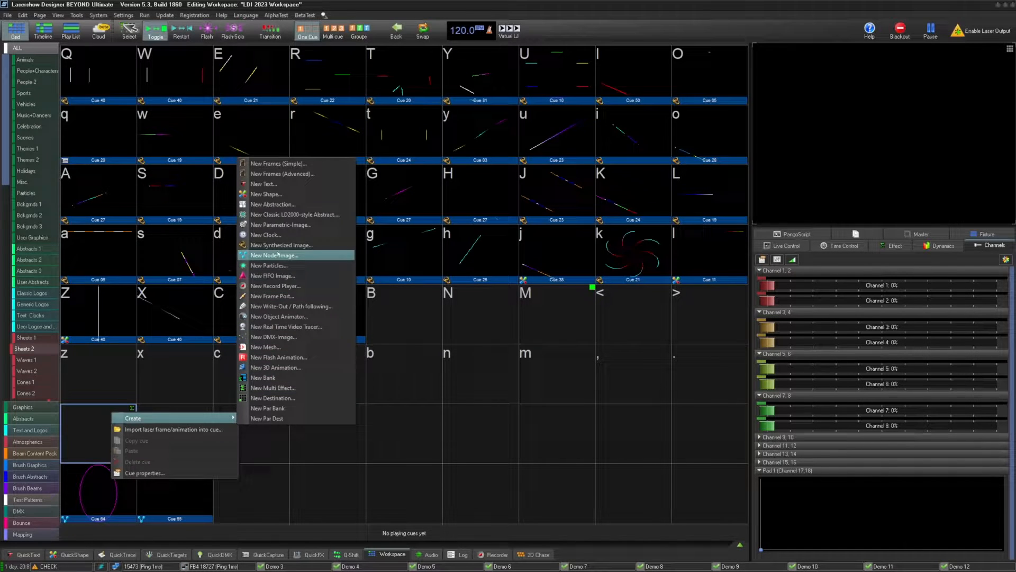
mouse_move(281, 245)
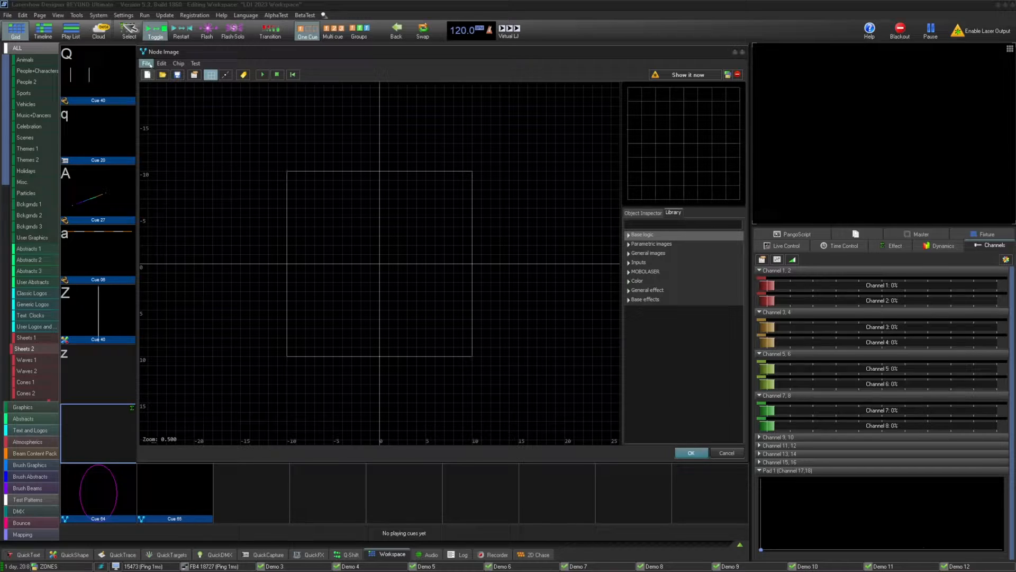
Unlock chip positions via Edit and switch to the Object Inspector properties.
click(161, 62)
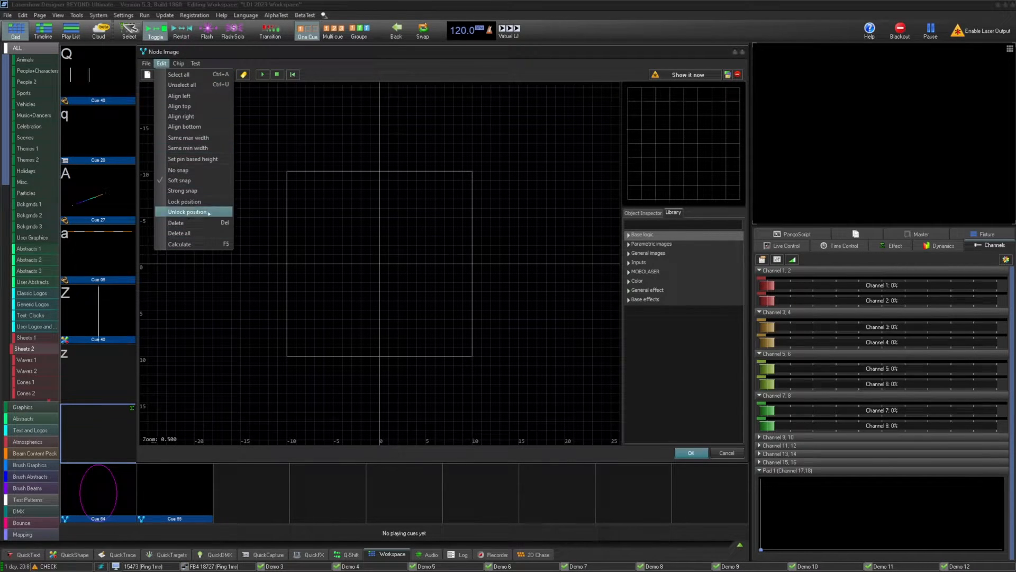
click(178, 62)
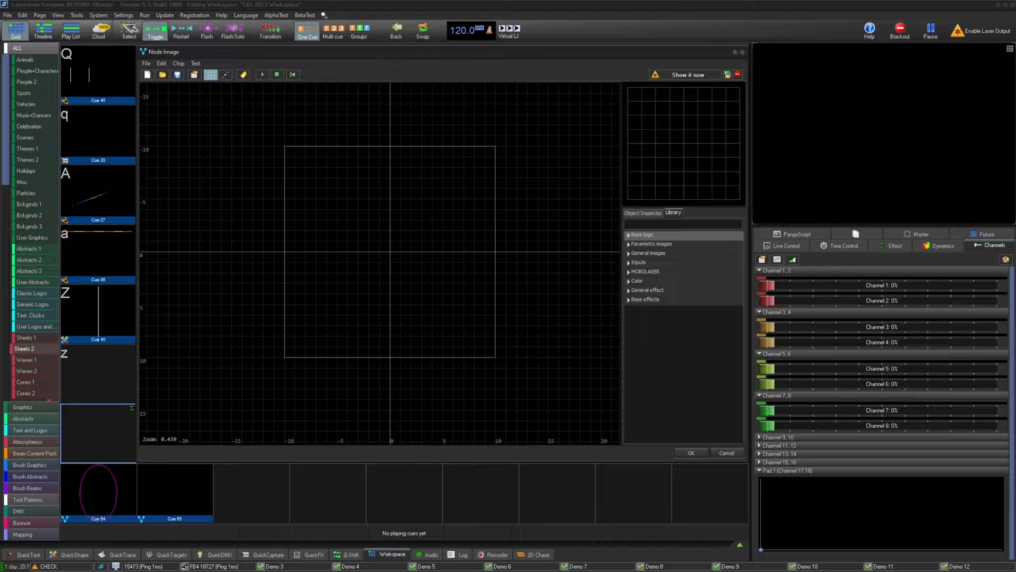
click(641, 213)
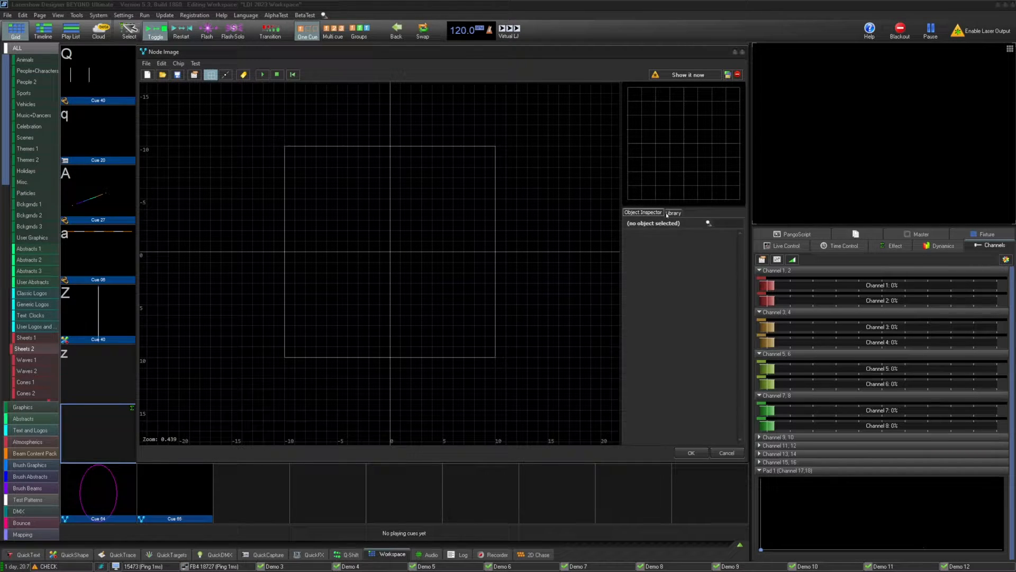
Add an LFO chip from the Base logic library onto the canvas.
click(673, 211)
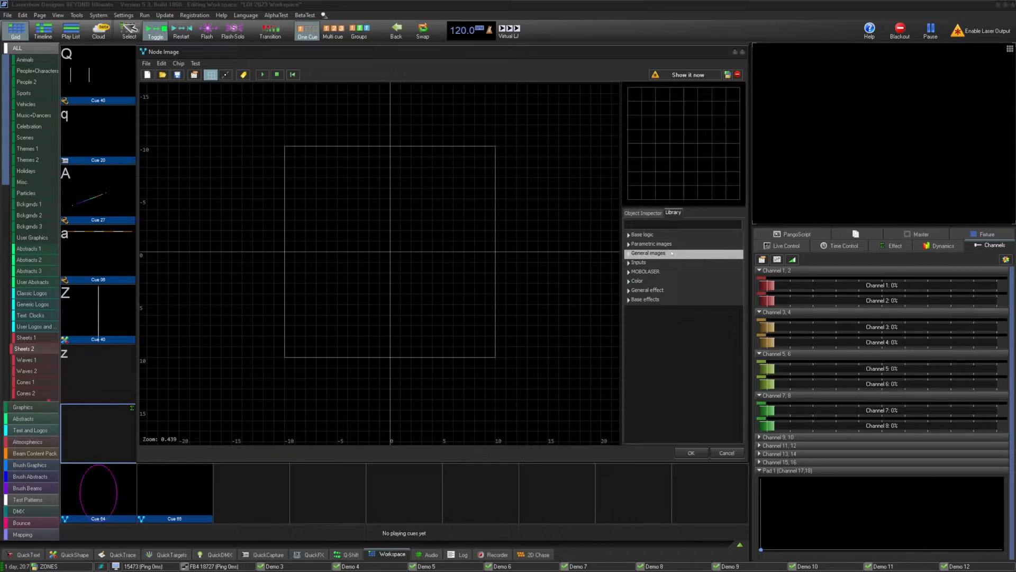
click(642, 234)
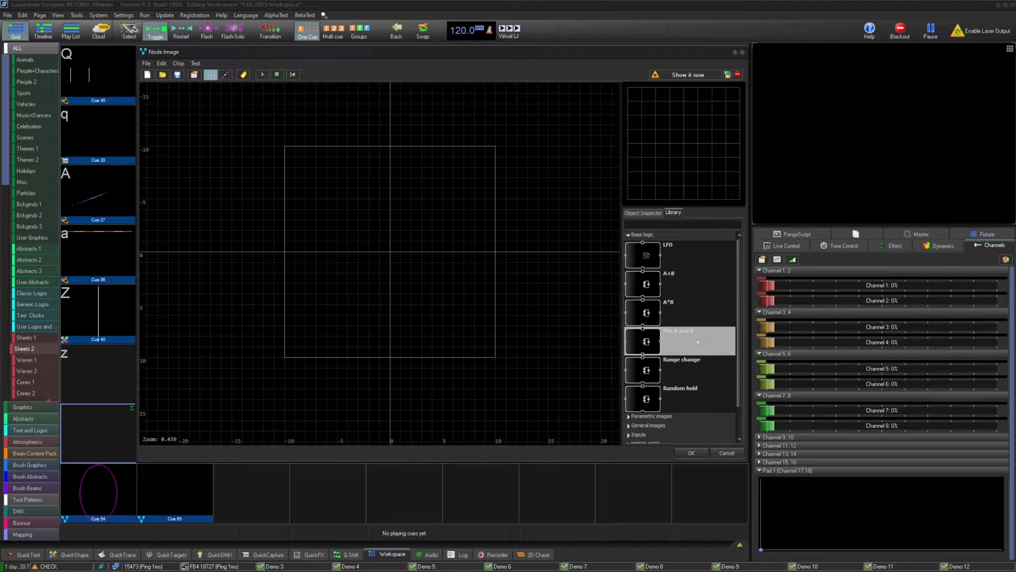
mouse_move(681, 397)
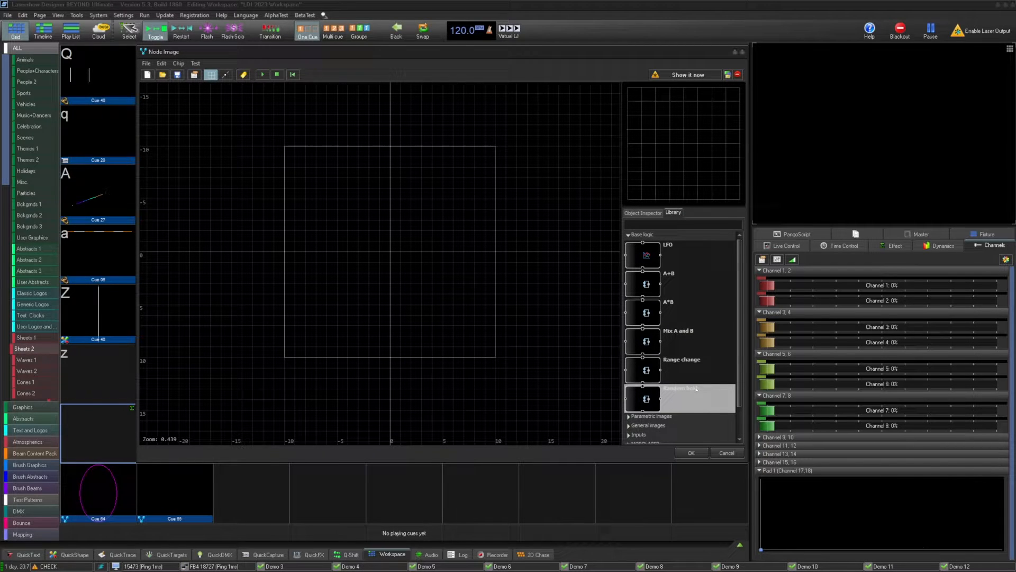
click(668, 254)
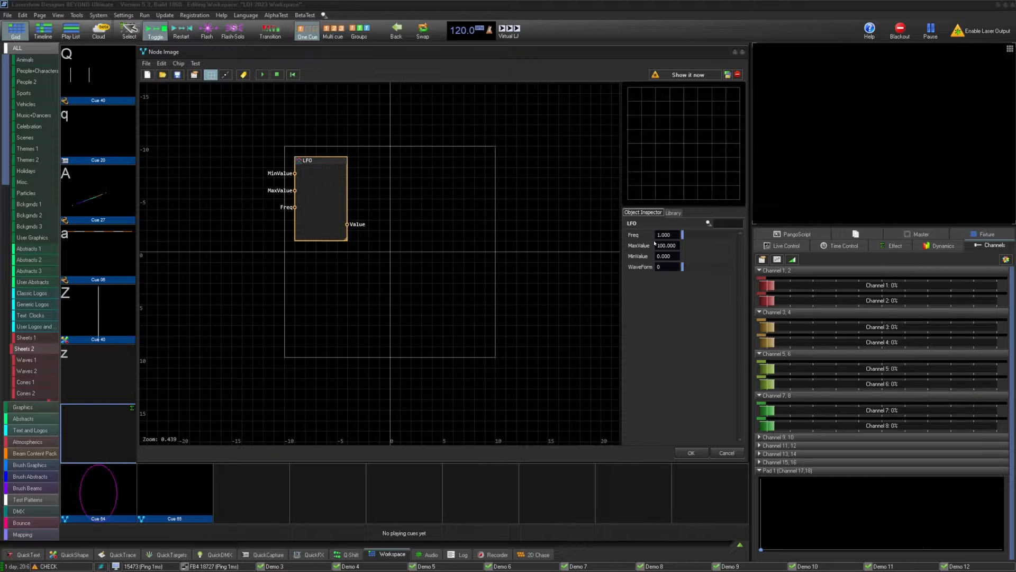
Add Ellipse, Abstraction and Clock image chips beside the LFO.
click(673, 212)
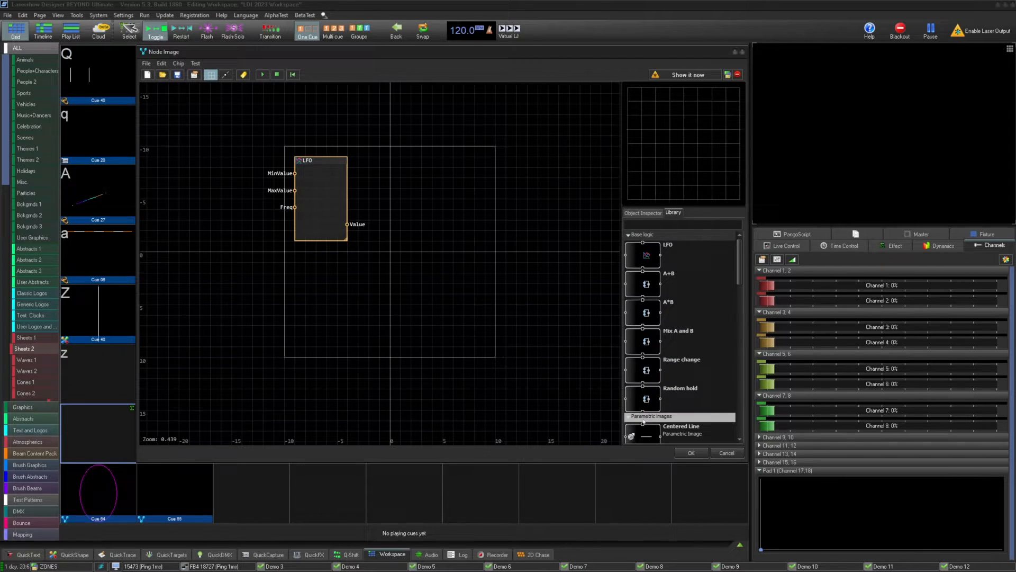
scroll(down, 3)
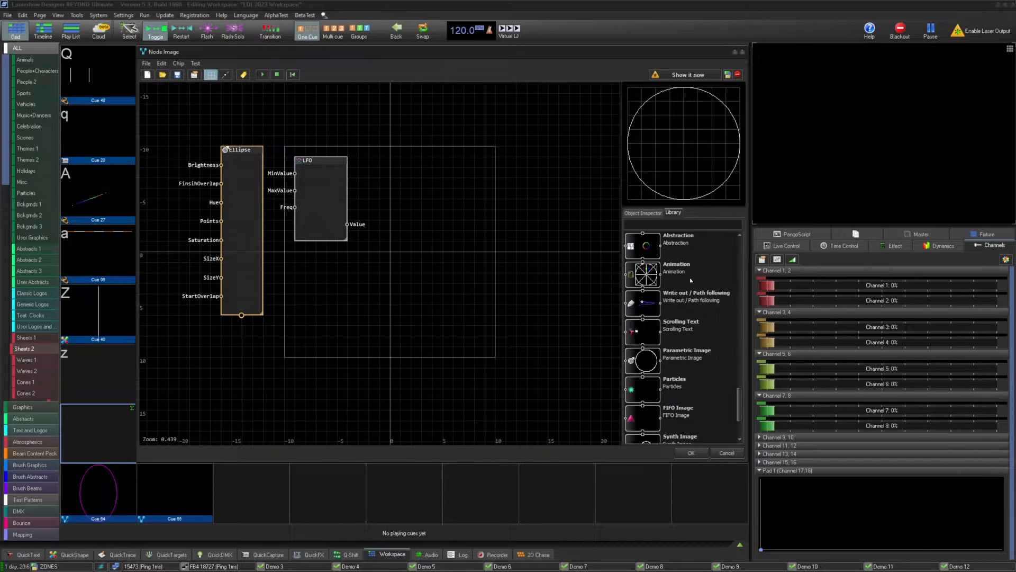
click(677, 244)
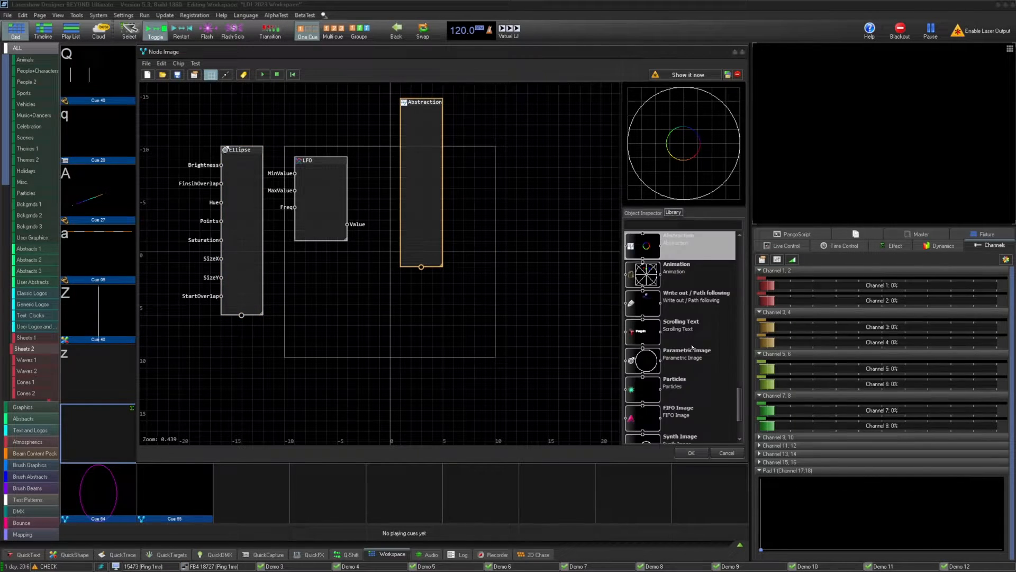
scroll(down, 3)
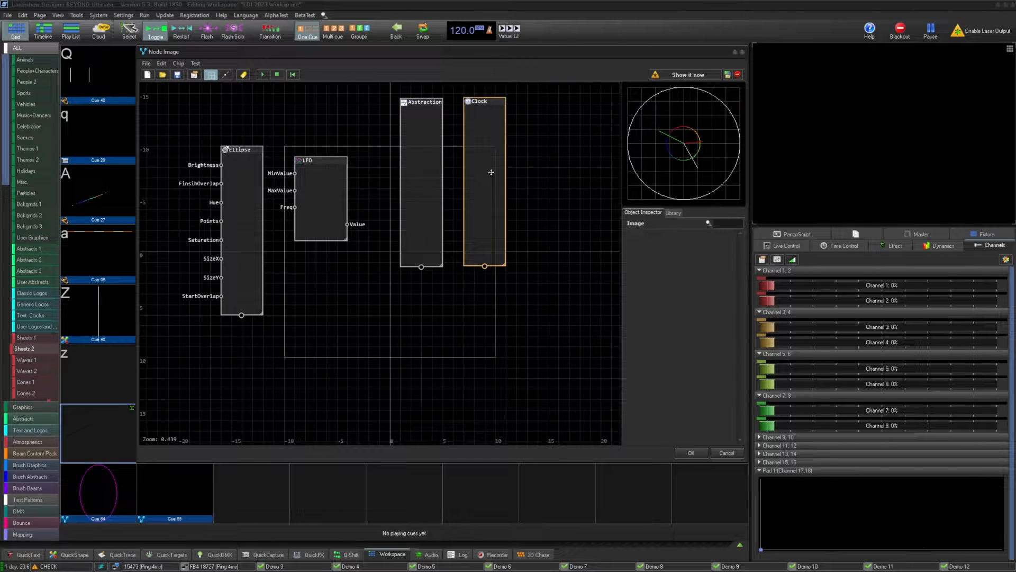
Review the Clock chip in its advanced clock editor, then return to the library's Inputs chips.
right_click(490, 171)
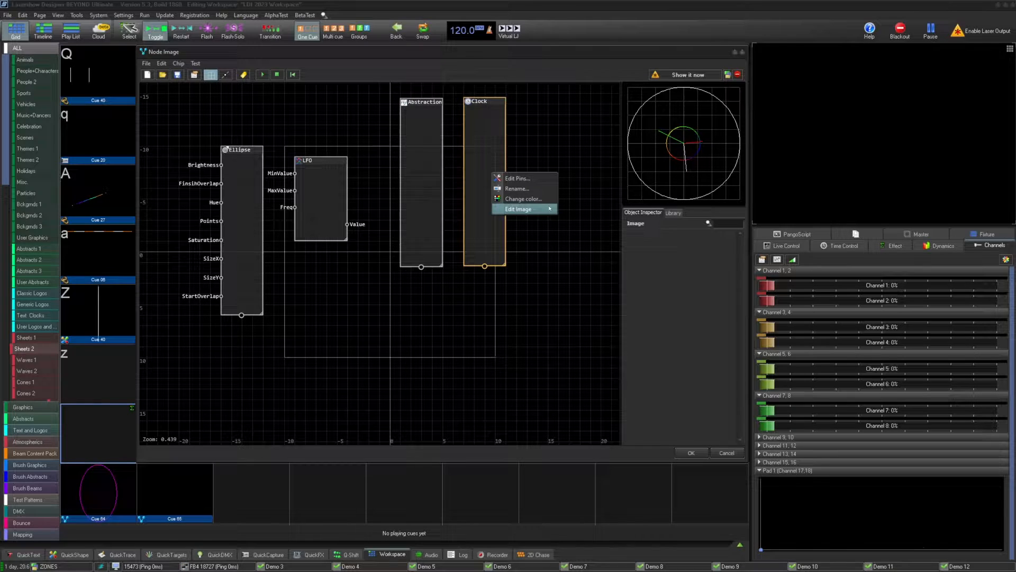
click(518, 208)
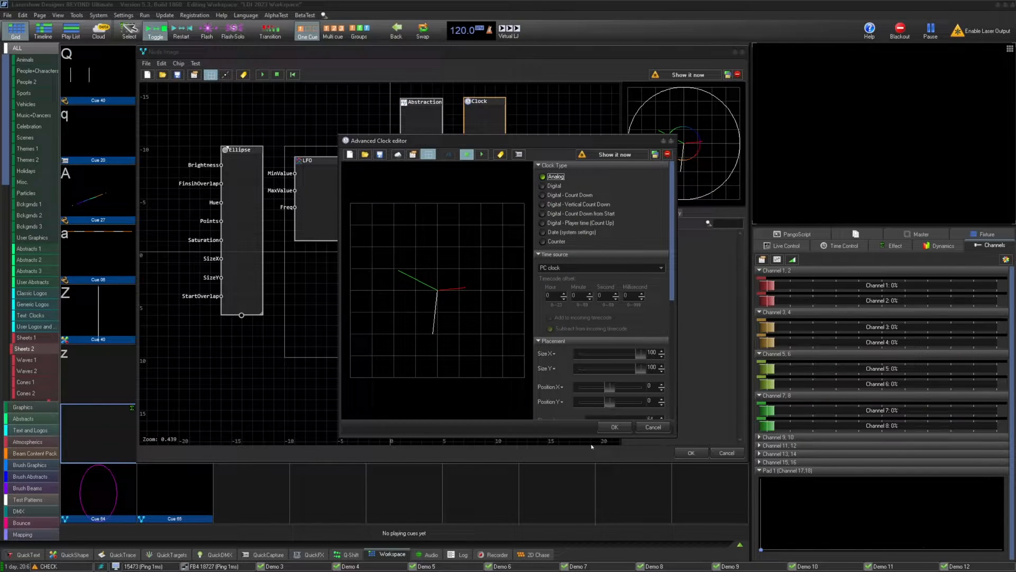
click(613, 427)
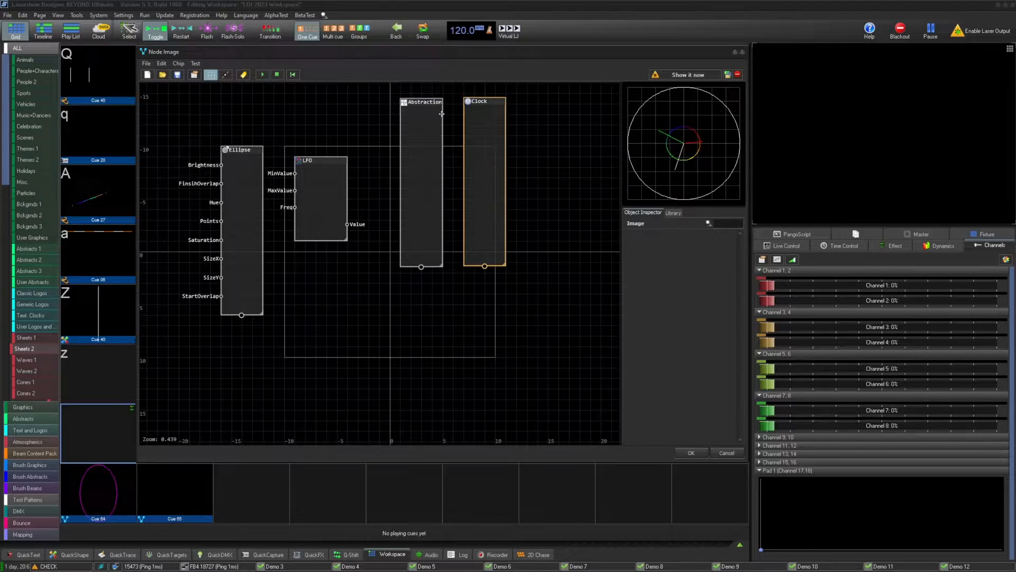
click(673, 213)
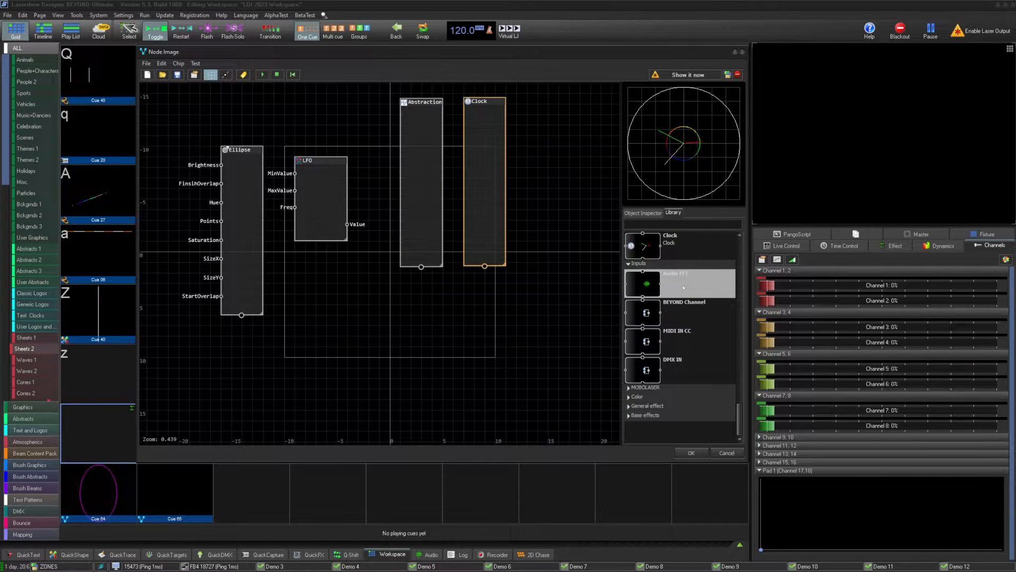
Add BEYOND Channel, accelerometer, RGB and Effect chips to the canvas.
click(680, 312)
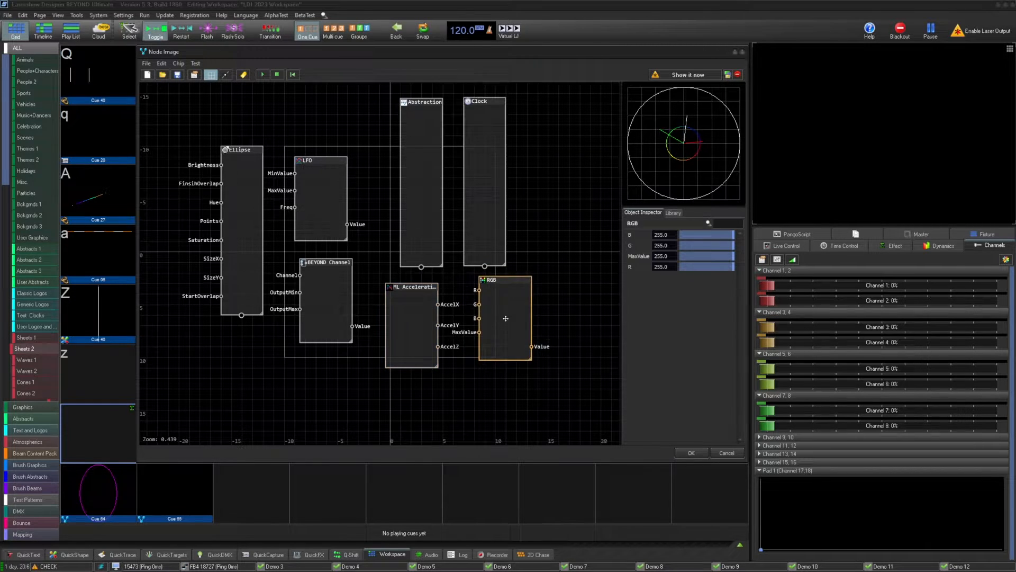
click(674, 213)
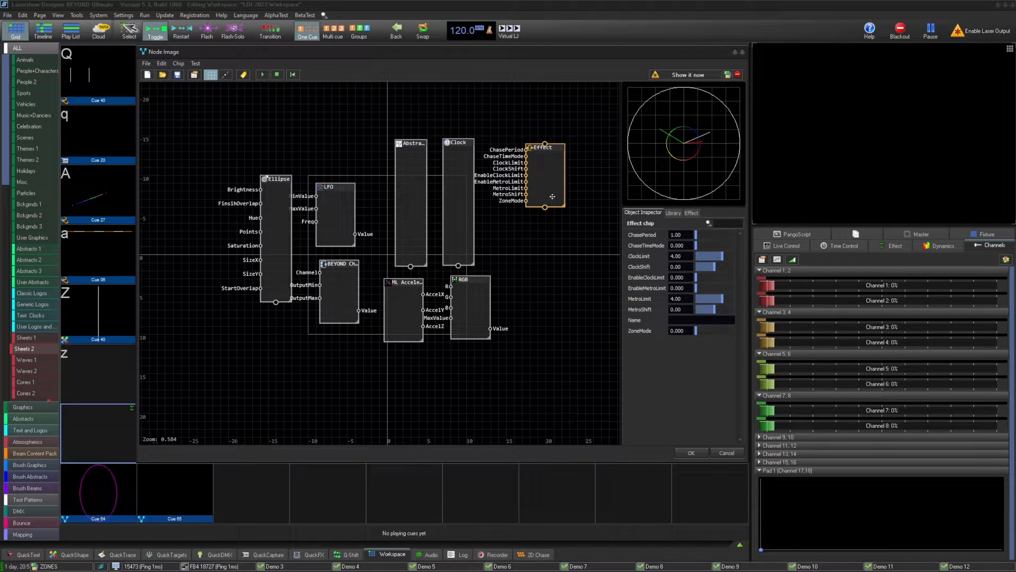
Check the Effect chip's contents and add a Size chip with X, Y, Z at 100.
click(691, 213)
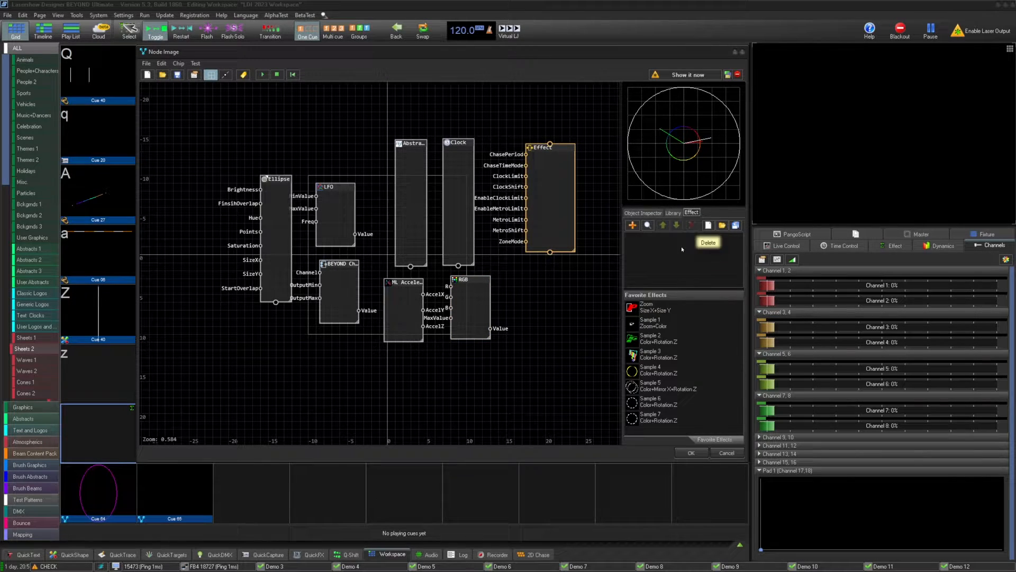
click(632, 224)
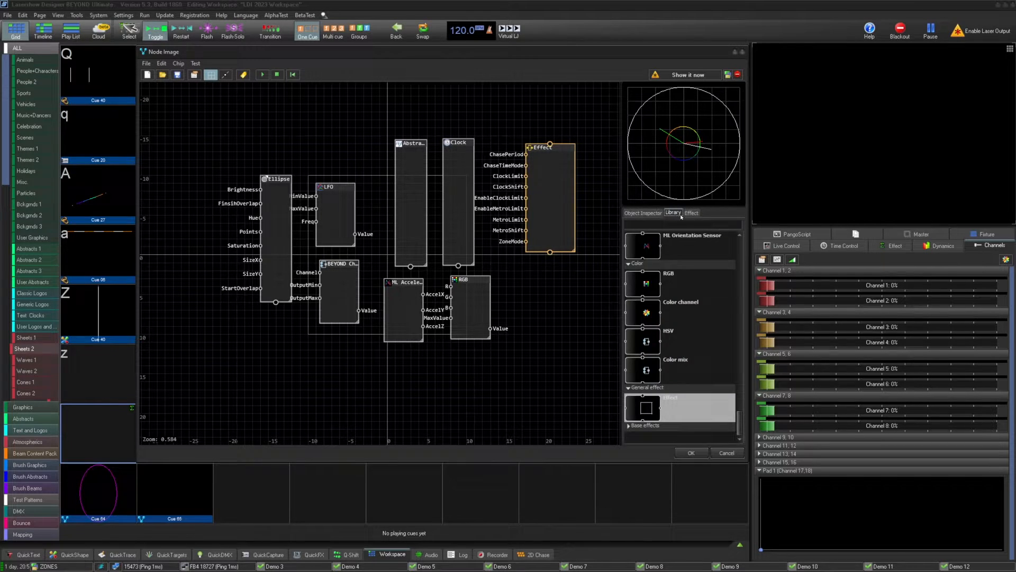
click(643, 212)
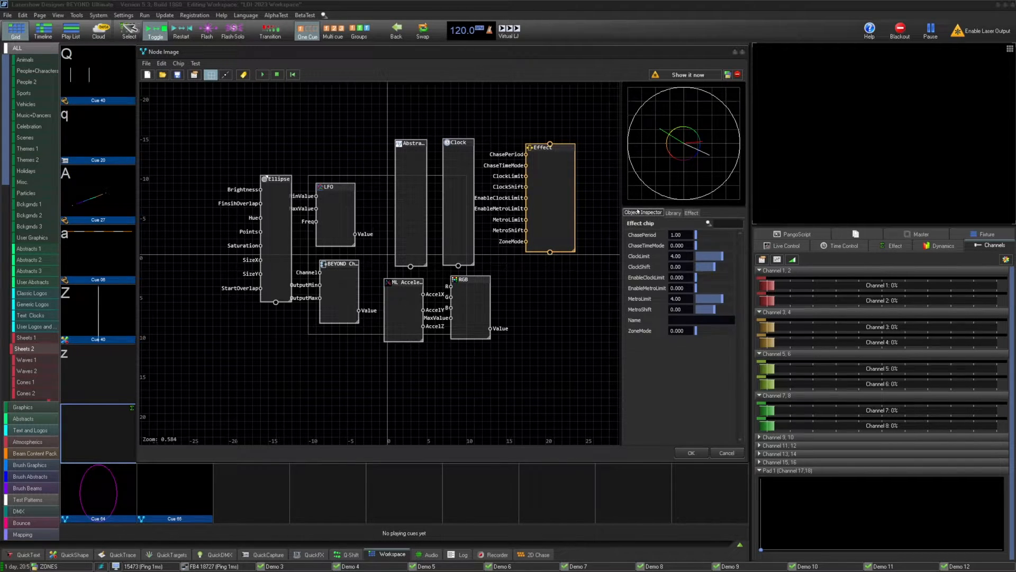
click(673, 213)
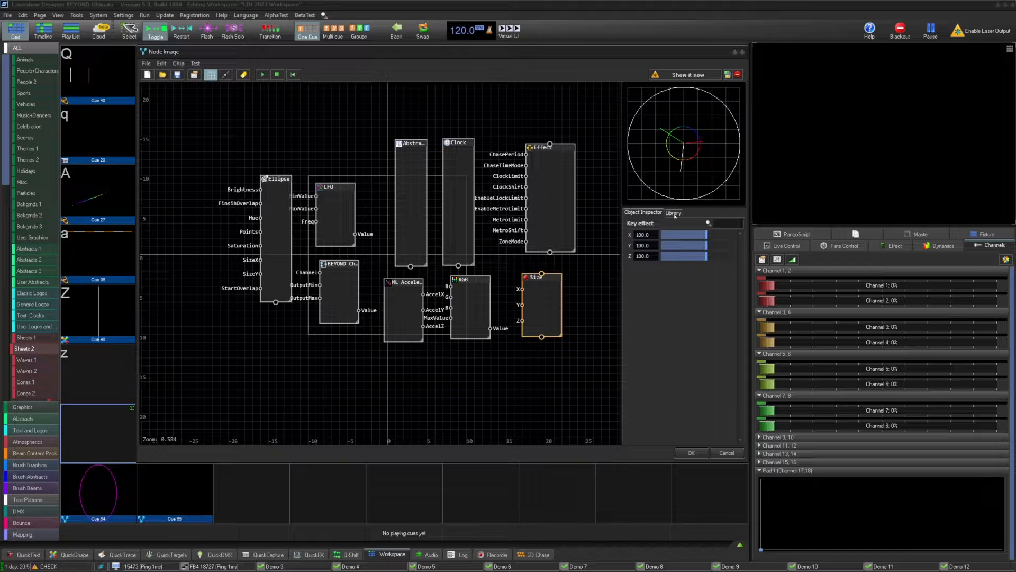
Add Visible Points and Soft Line effect chips and collapse the library categories.
click(673, 213)
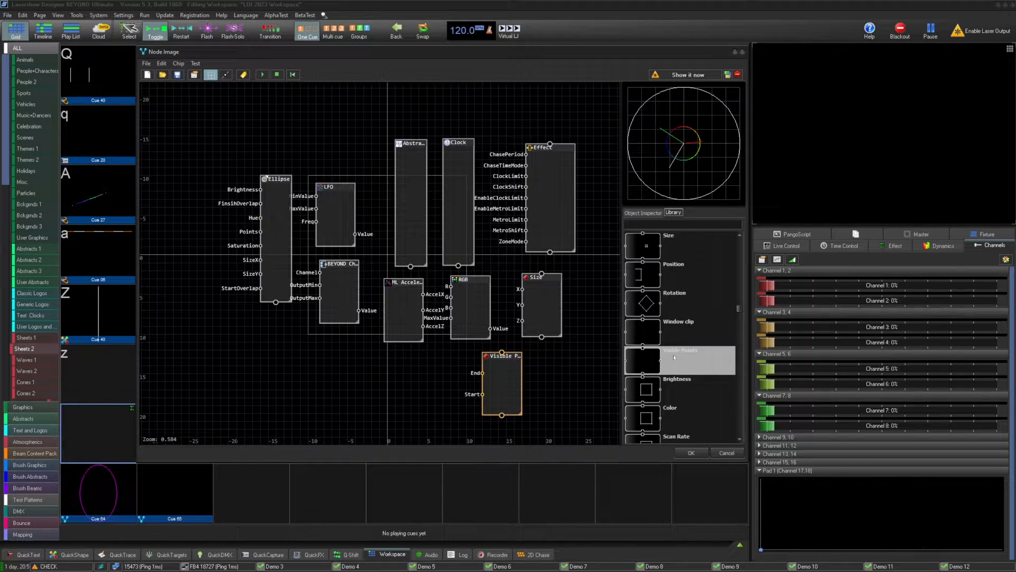
scroll(down, 3)
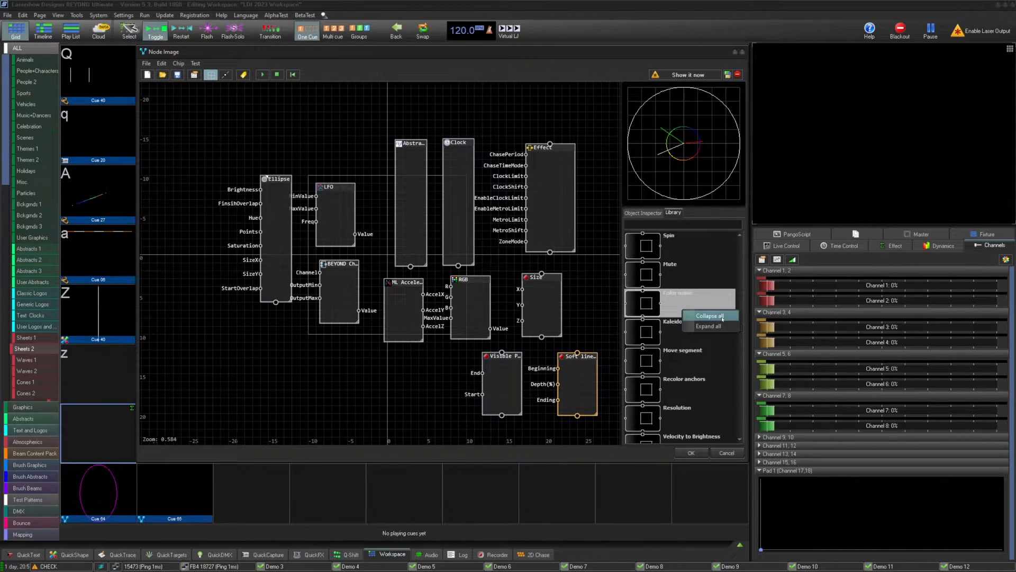
click(709, 316)
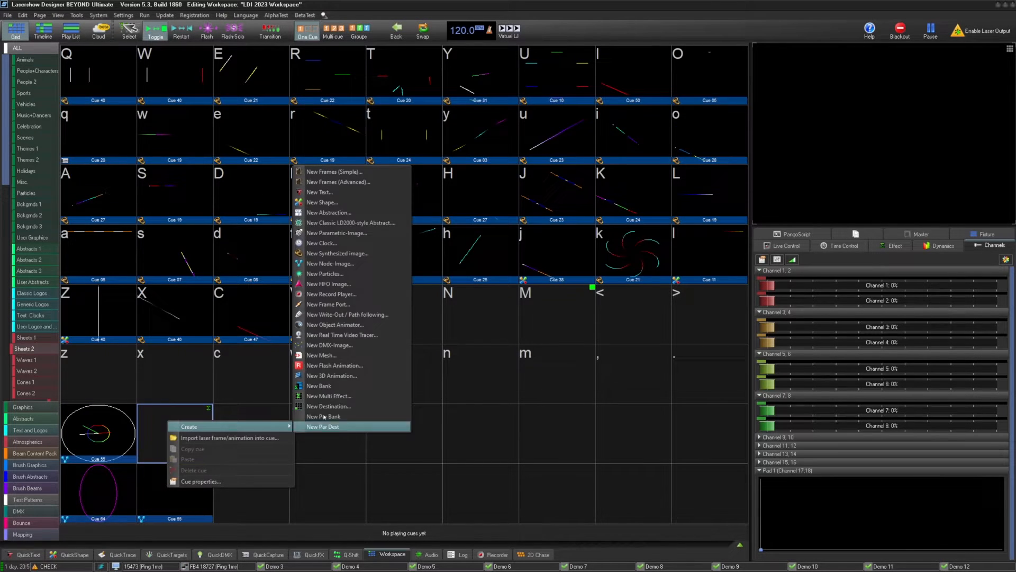
Start a new node image with an Ellipse wired into a Size chip plus a BEYOND Channel chip.
click(330, 263)
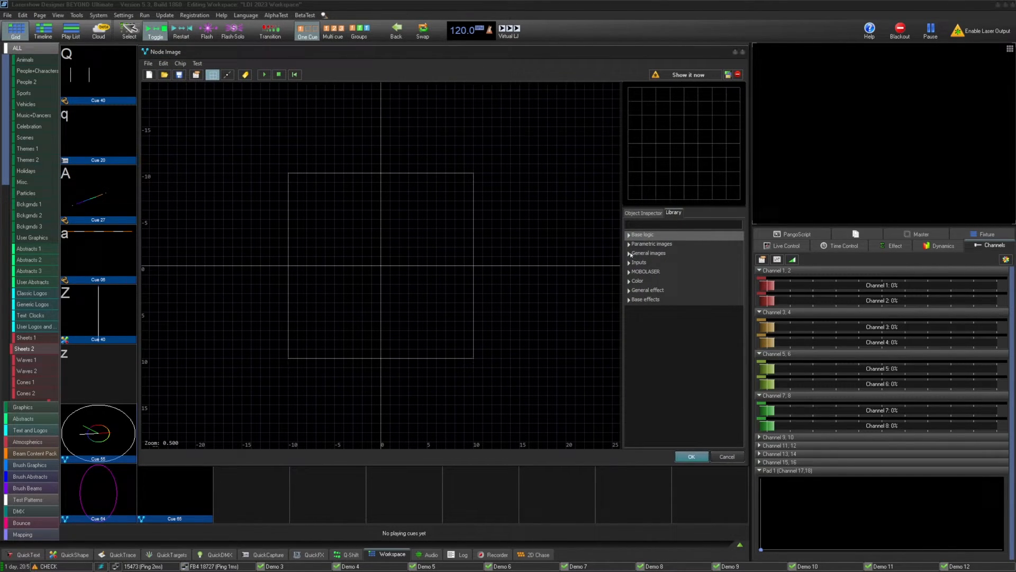
click(629, 243)
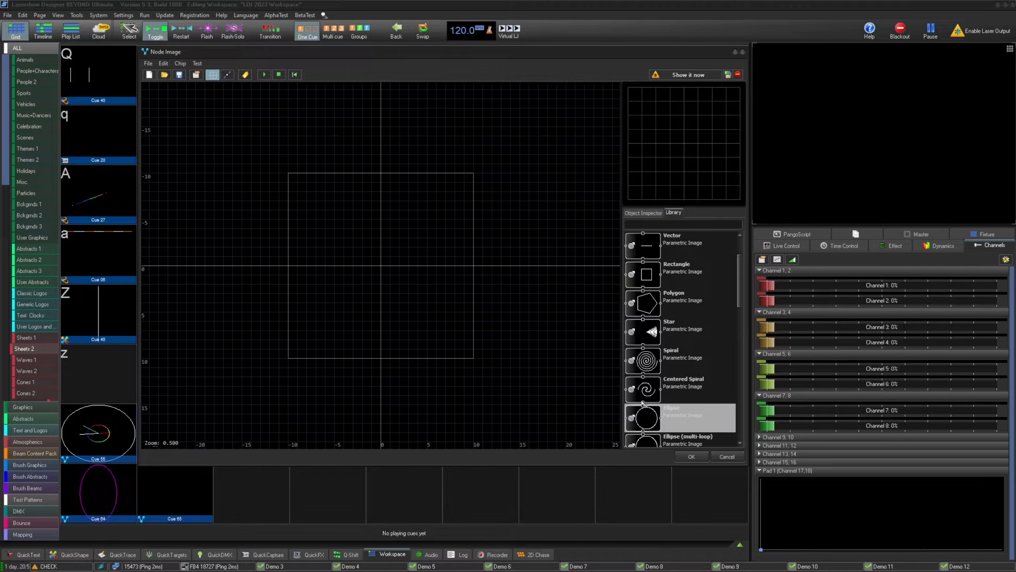
double_click(674, 418)
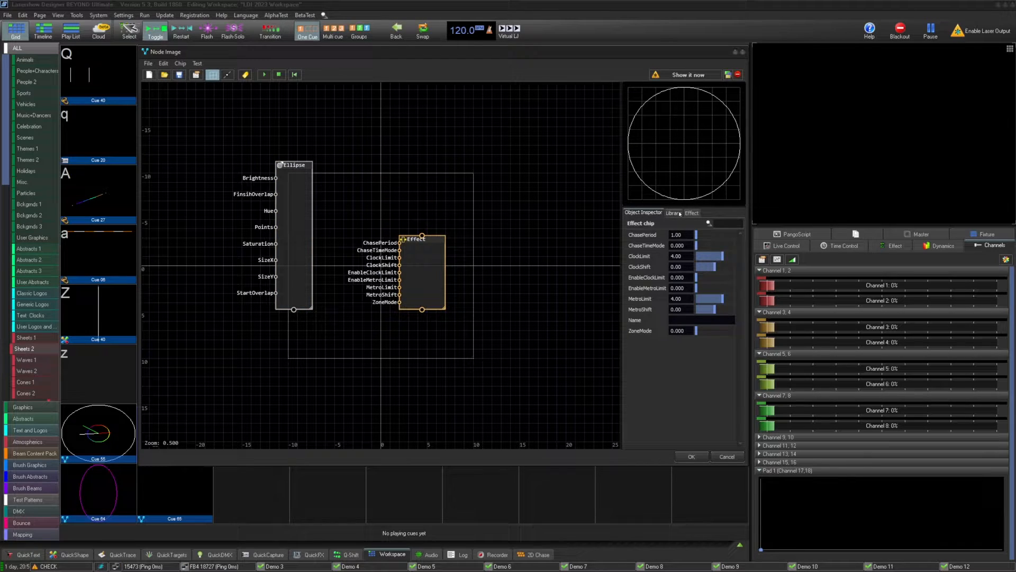
click(673, 213)
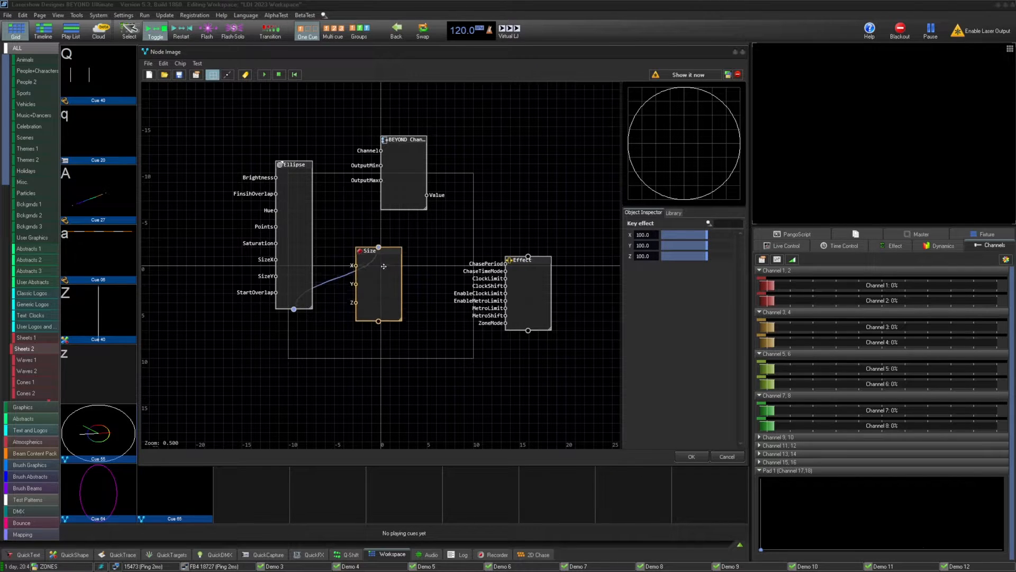
Drive Size X from Channel 1 scaled 50–100 and feed Size into the Effect chip.
drag(403, 140, 312, 333)
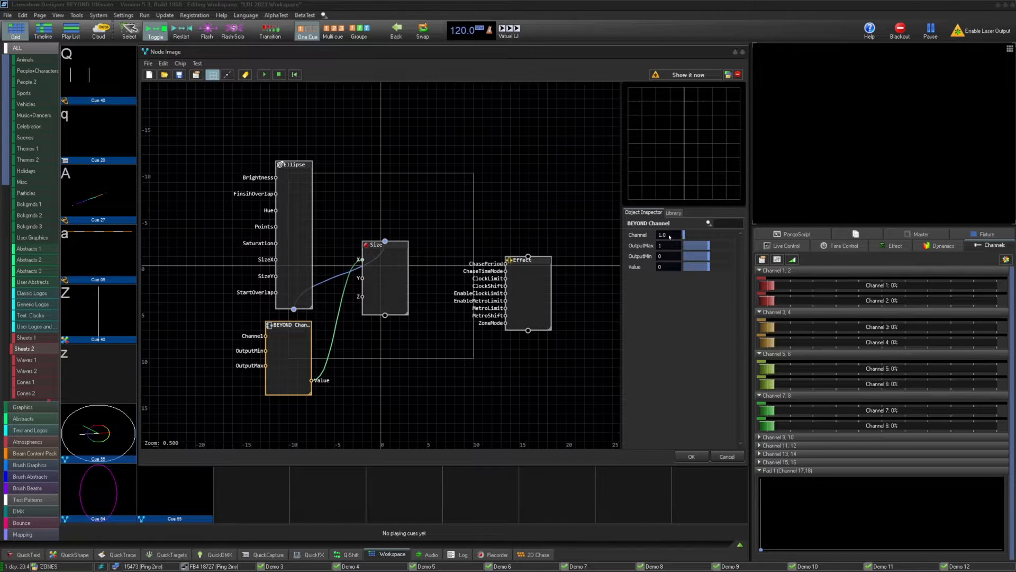
click(668, 256)
text(50)
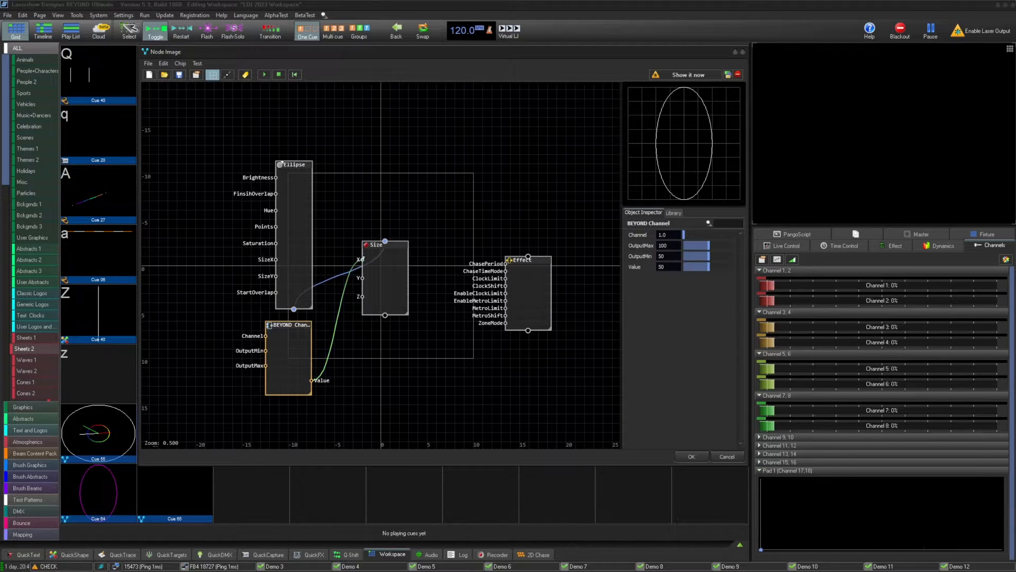
mouse_move(382, 269)
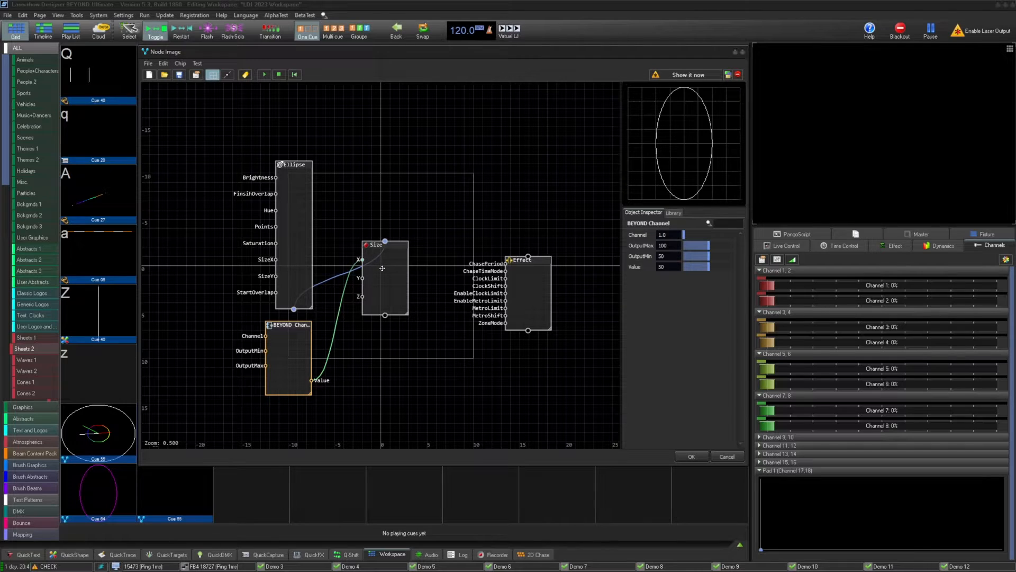
click(512, 260)
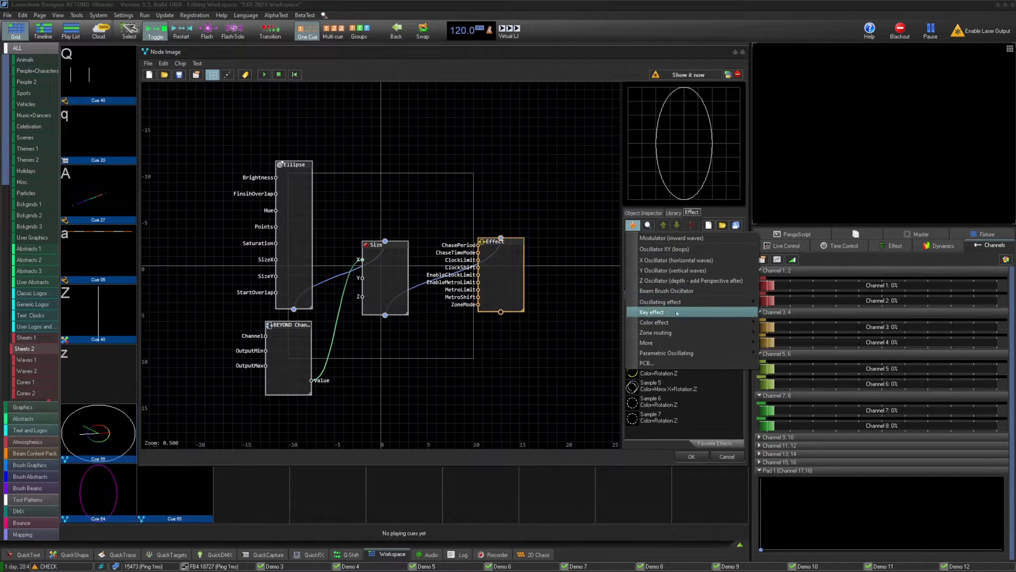
Apply a preset multicolour effect to the Effect chip and move the Ellipse chip up for a tidier layout.
click(653, 322)
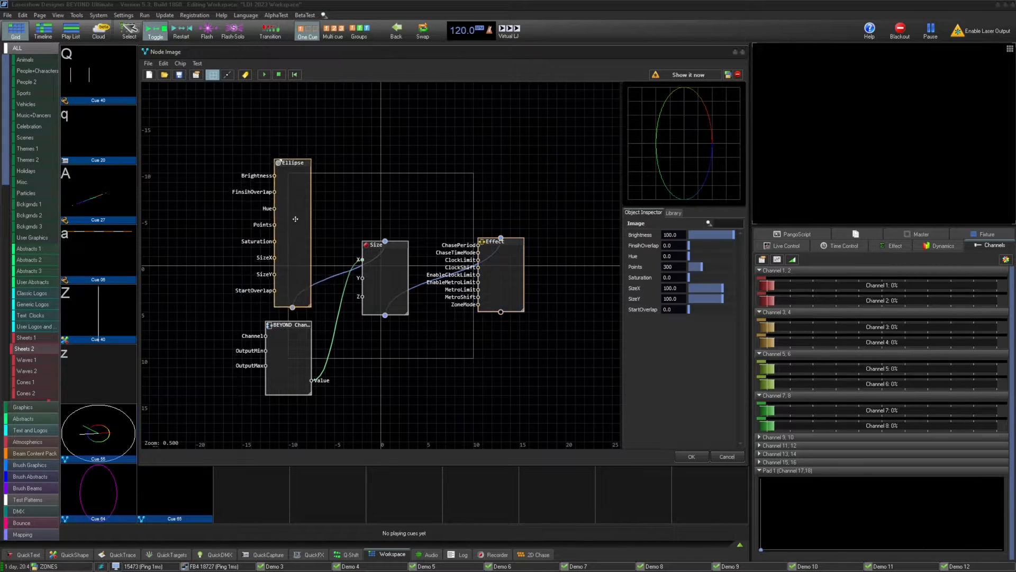
drag(295, 219, 295, 146)
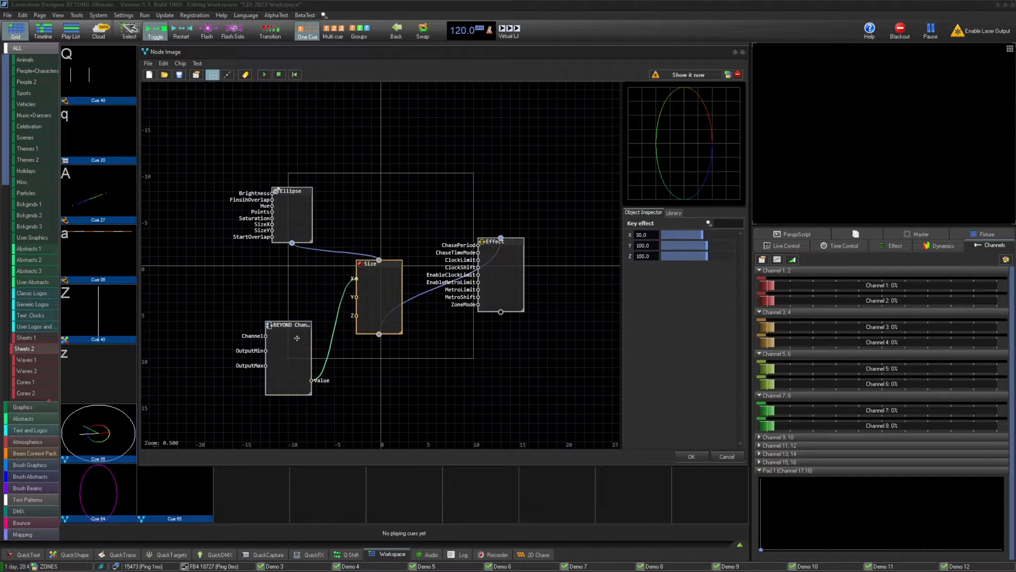
click(290, 207)
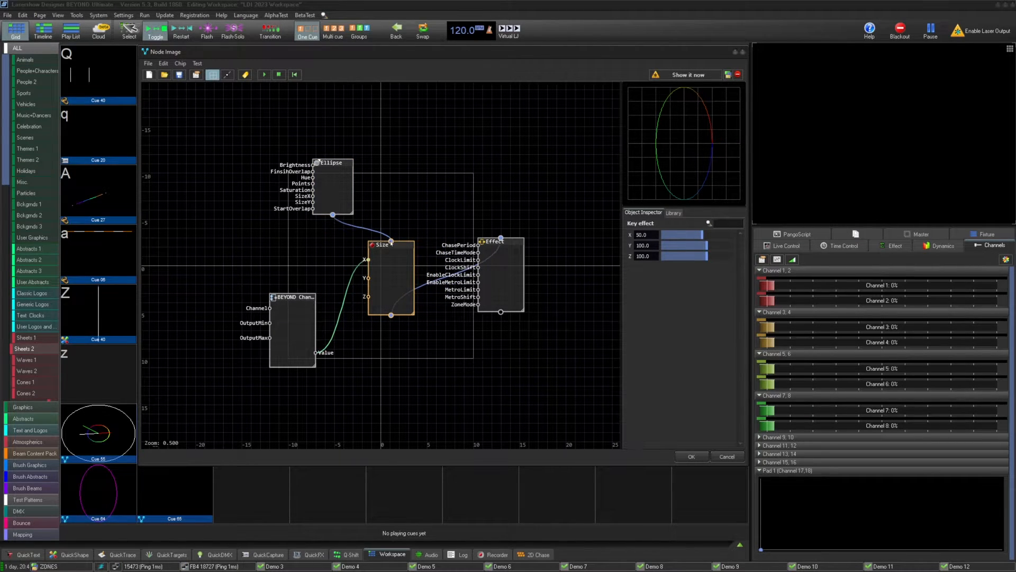
Inspect the Effect chip's Edit Pins dialog and cancel, then remove the Effect chip from the graph.
right_click(498, 242)
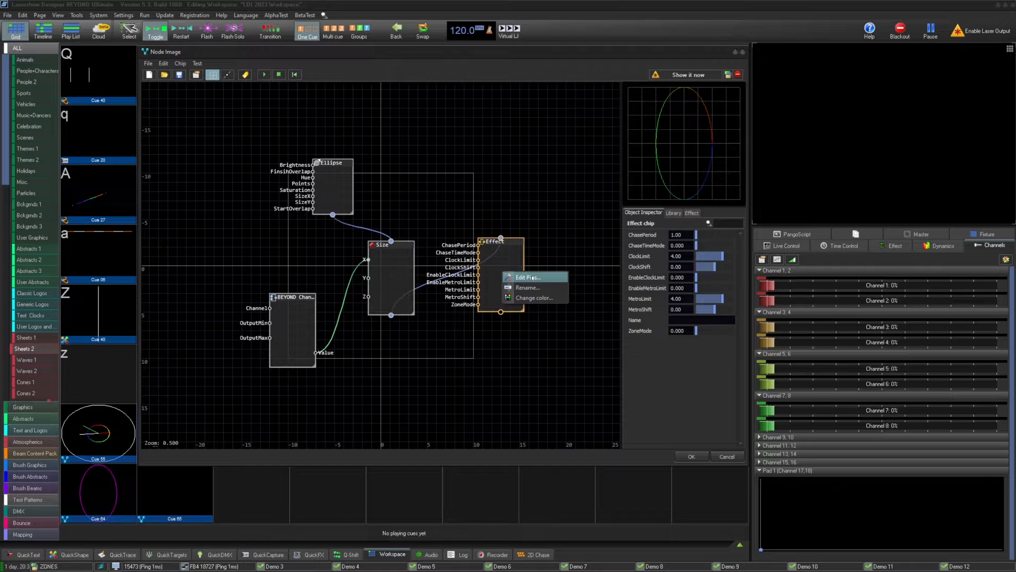
click(526, 277)
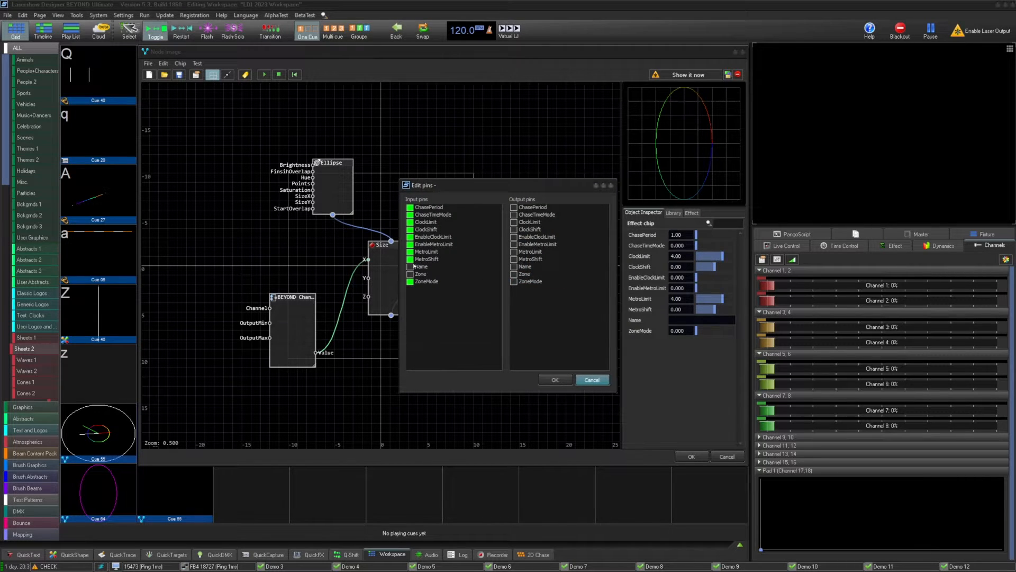
click(421, 273)
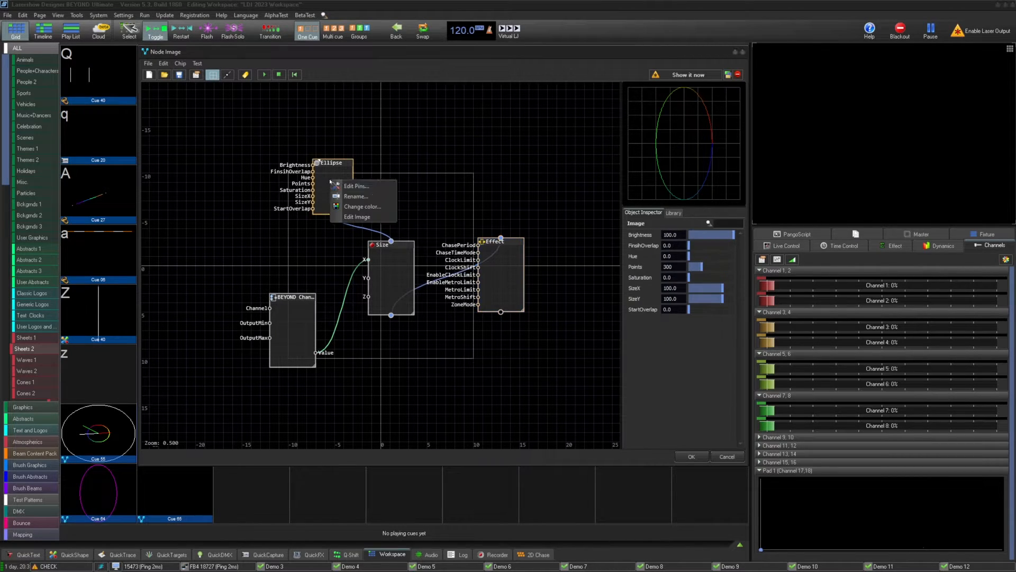
click(399, 218)
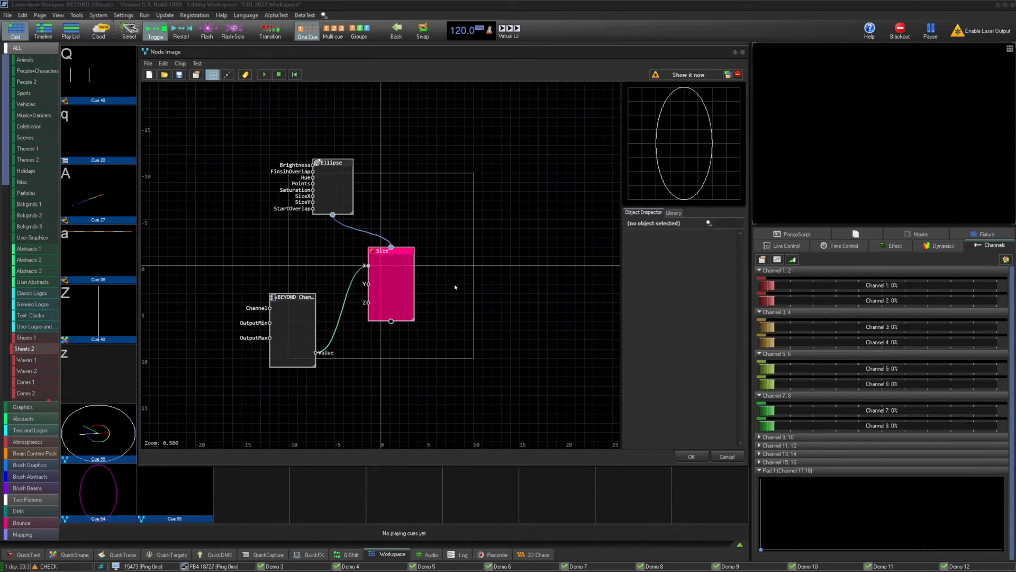
Create a chip for the Master object from the canvas object-tree menu.
right_click(454, 287)
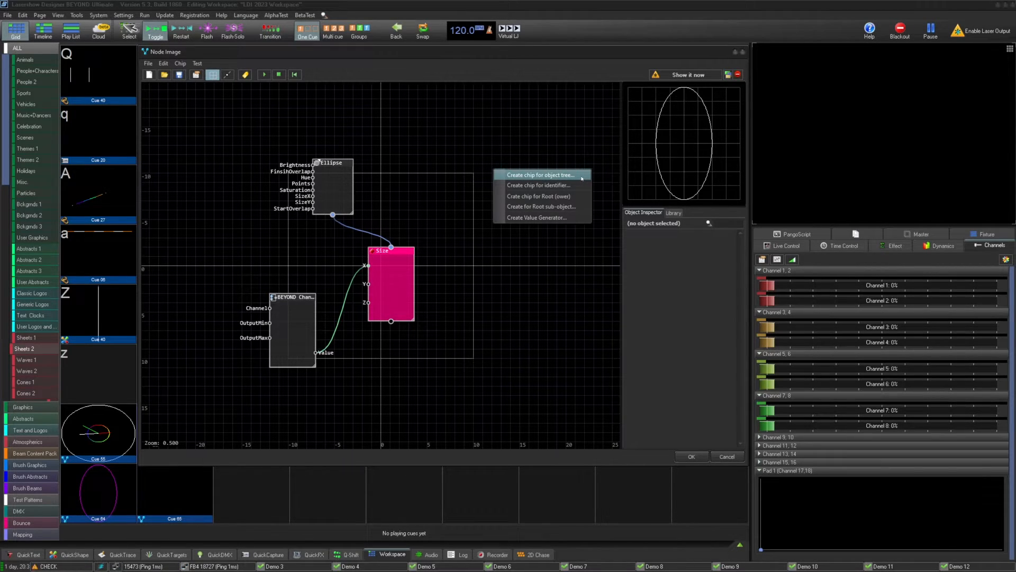
click(539, 175)
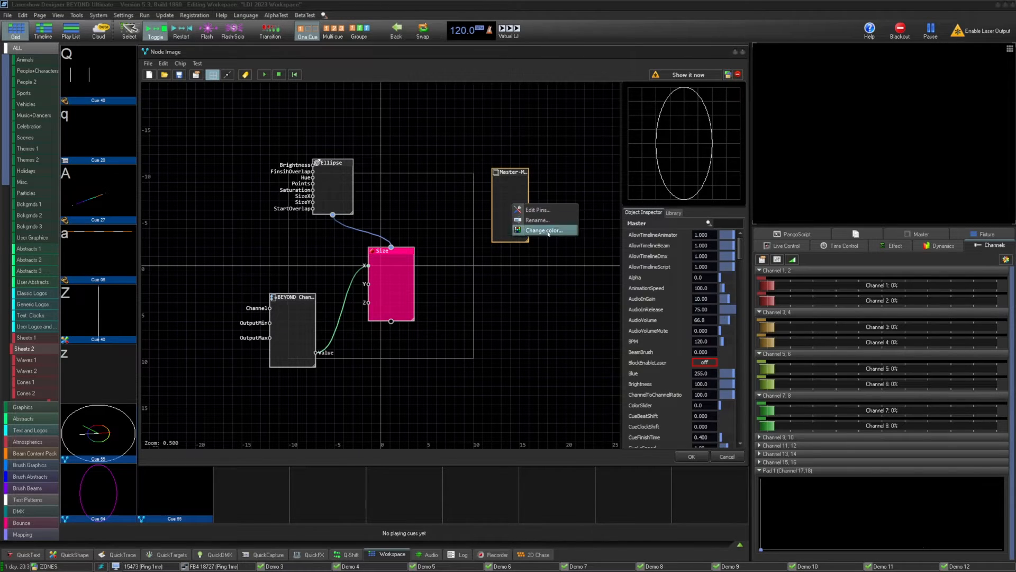
click(537, 210)
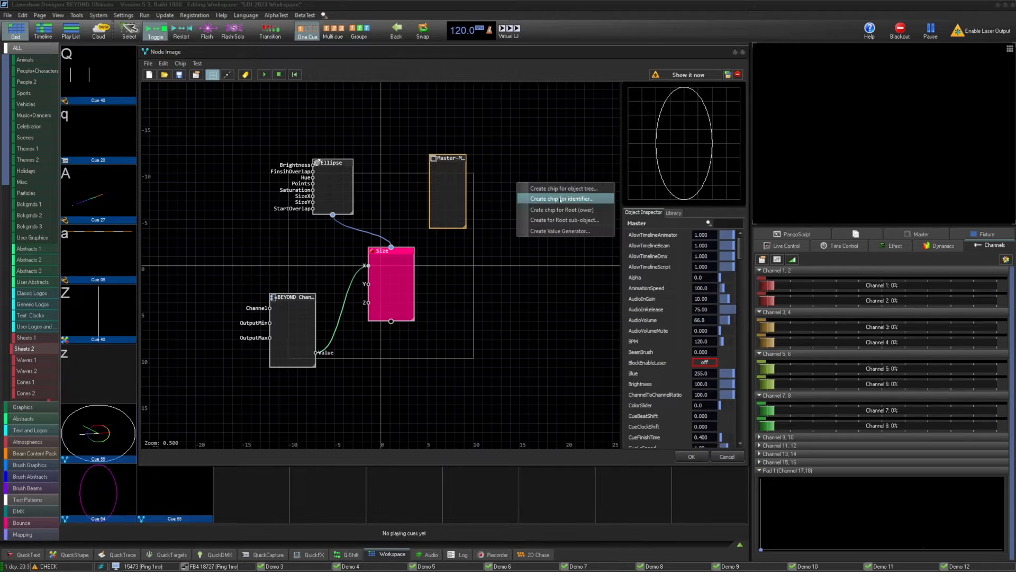
mouse_move(562, 210)
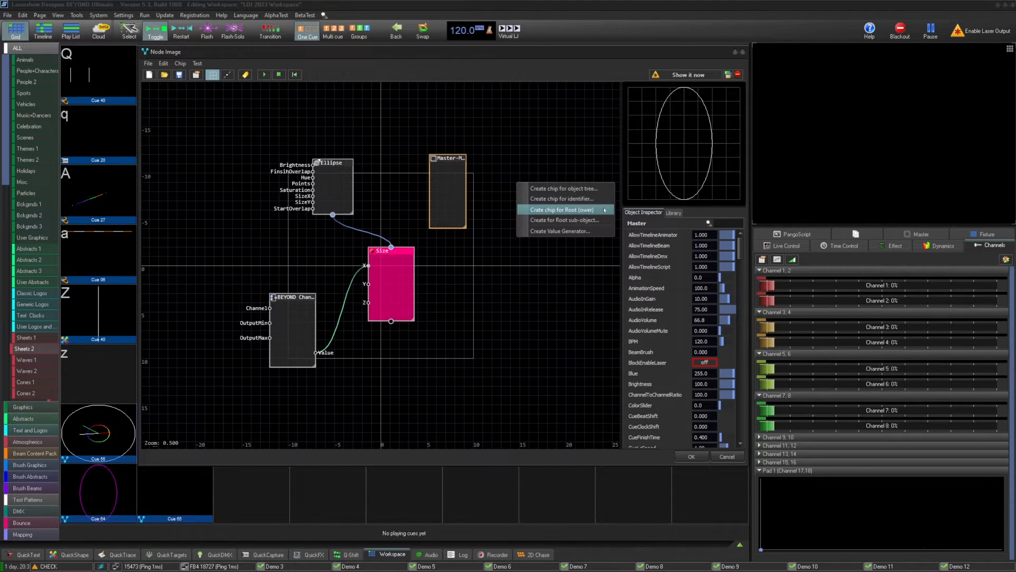
Create a Node Image chip from the cue's own Nodes item 0, then add an LFO value generator chip.
click(561, 209)
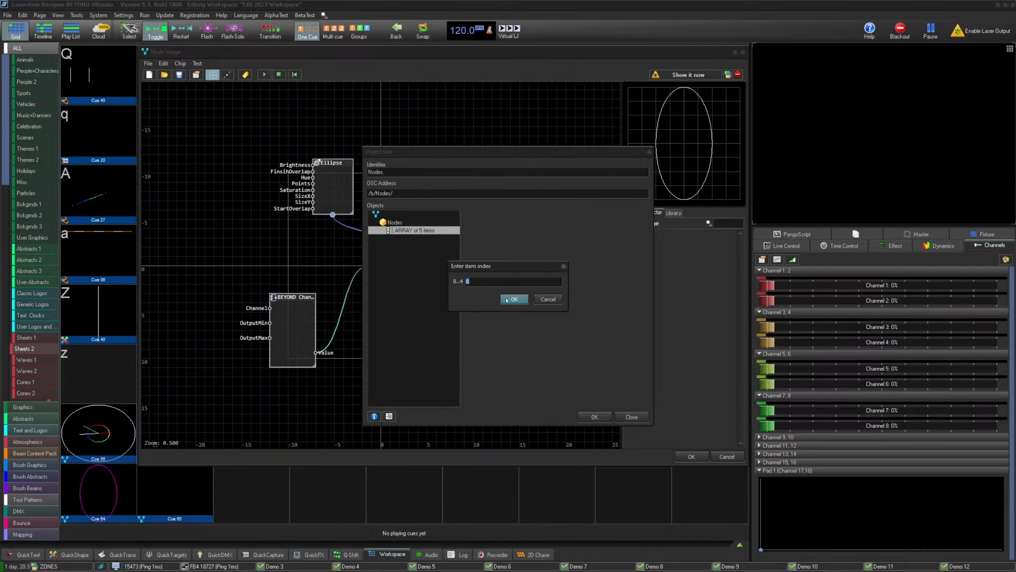
click(514, 299)
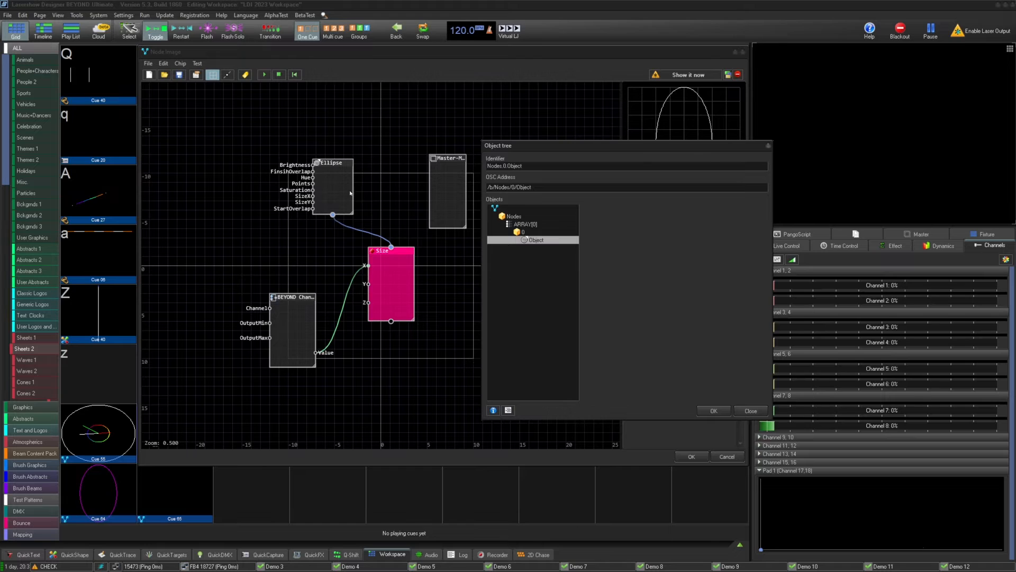
click(713, 411)
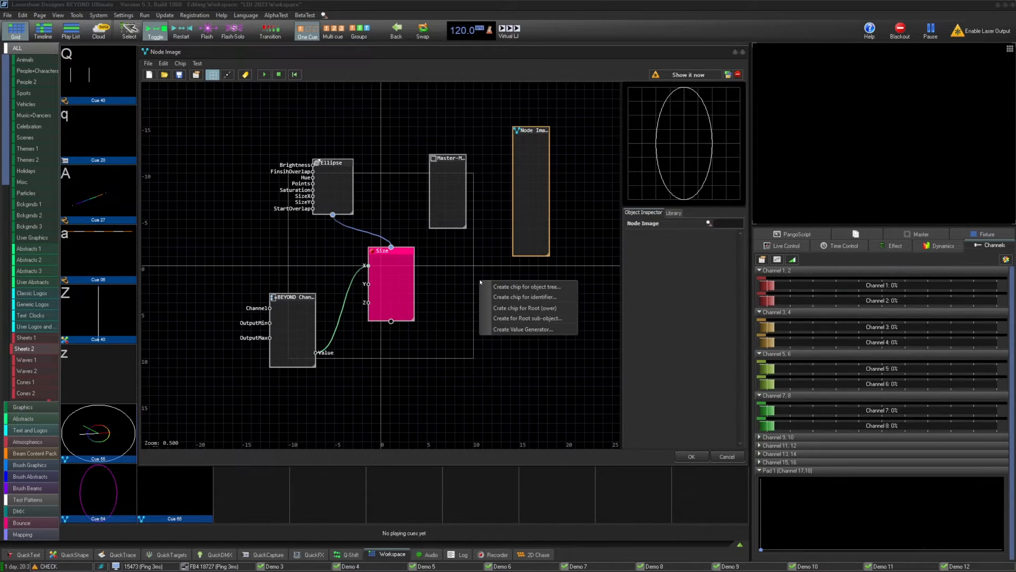
click(522, 328)
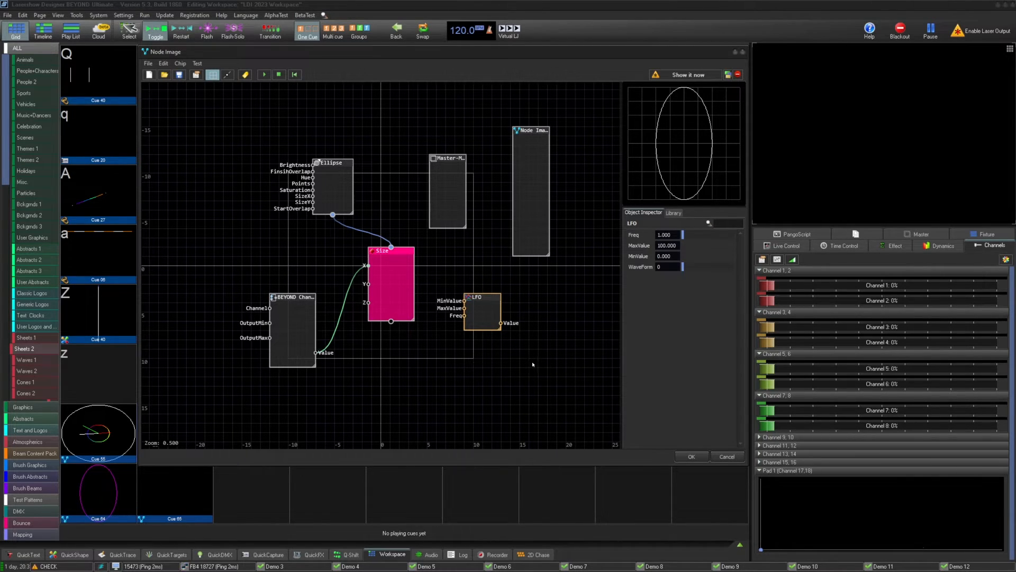
mouse_move(400, 142)
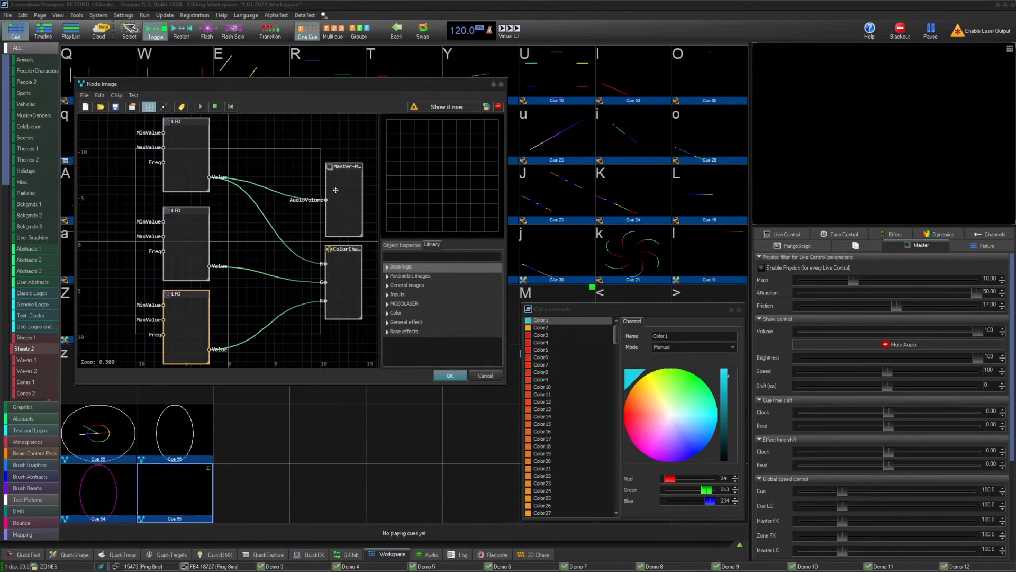
Check the ColorChannel chip settings and set the LFO MaxValue to 255.
click(344, 285)
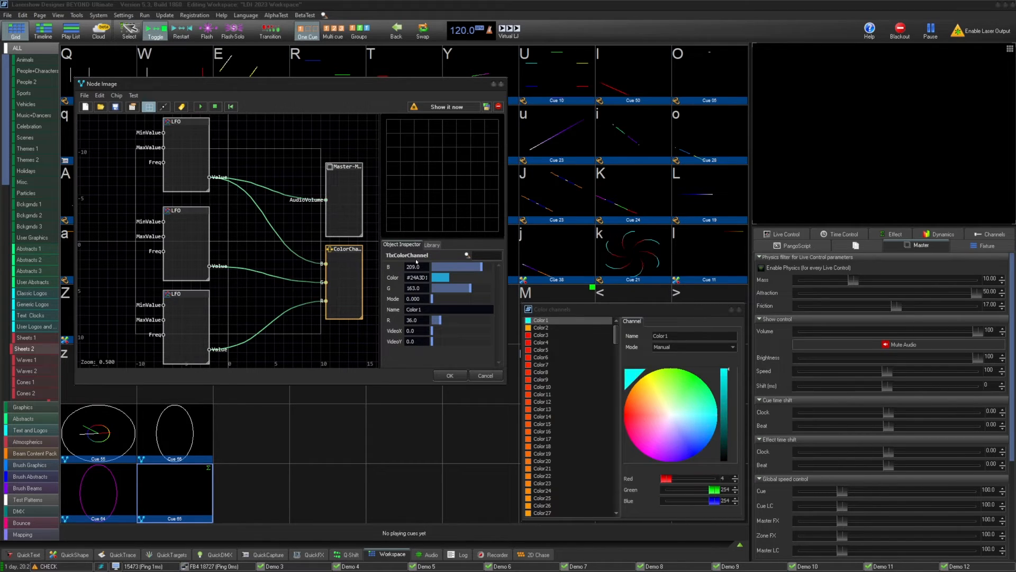
click(186, 153)
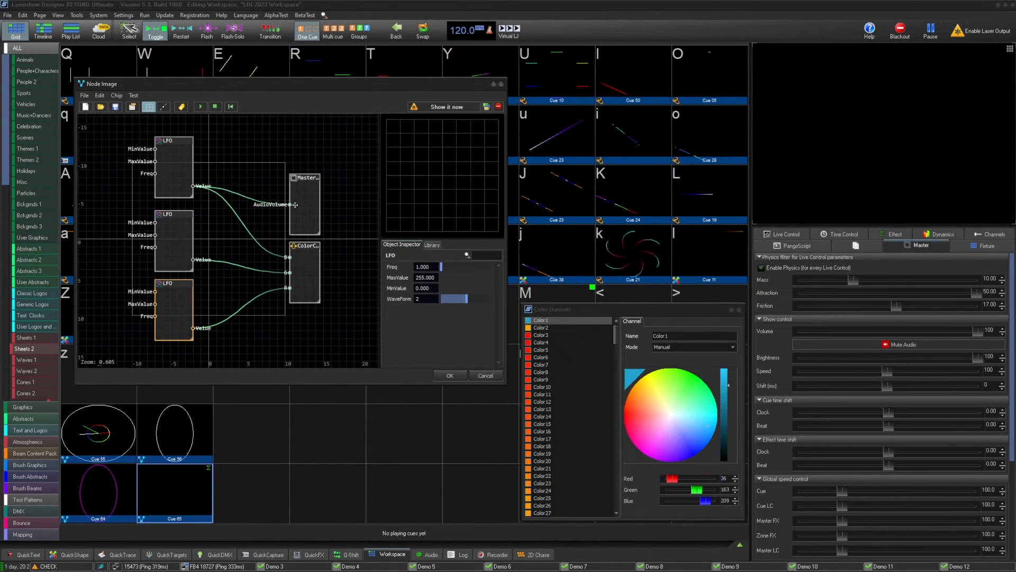
Enable an additional input pin on the Master chip through Edit Pins and confirm.
click(323, 210)
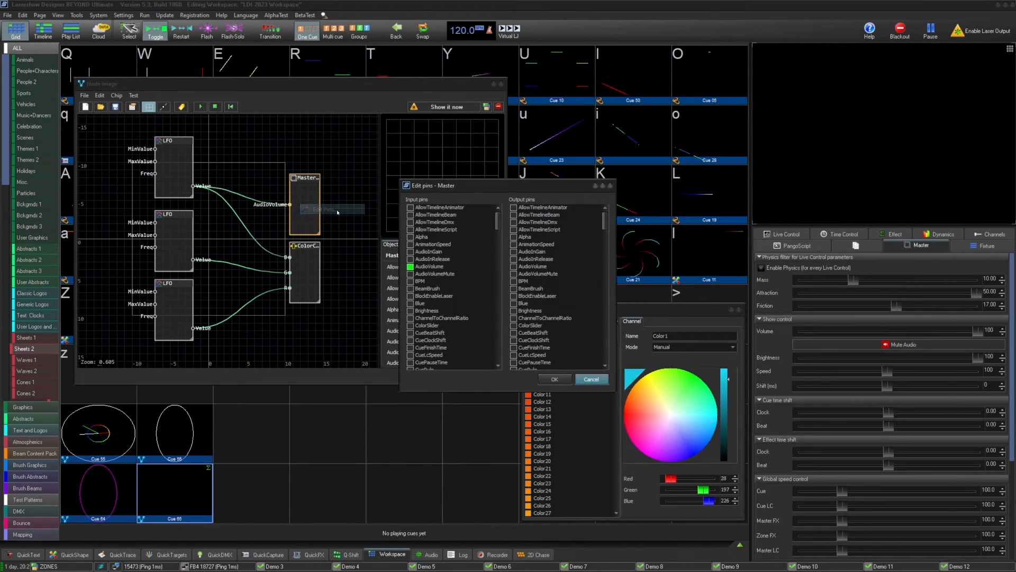
click(428, 281)
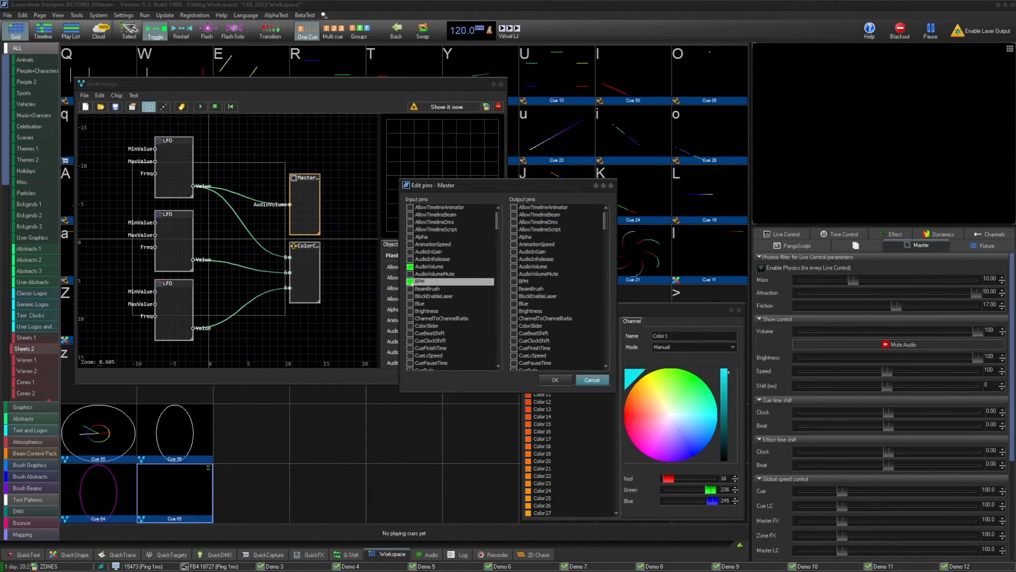
click(554, 379)
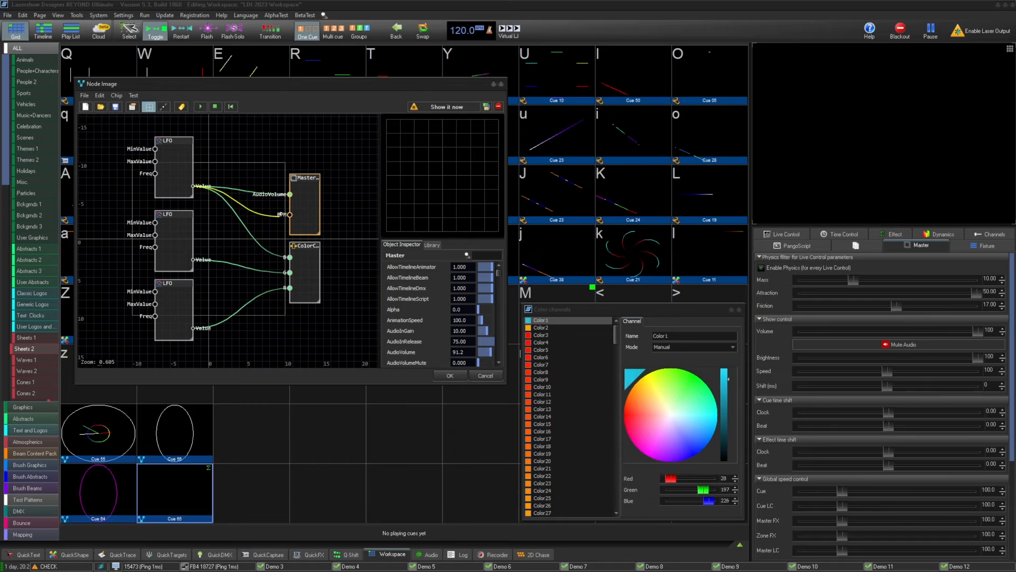